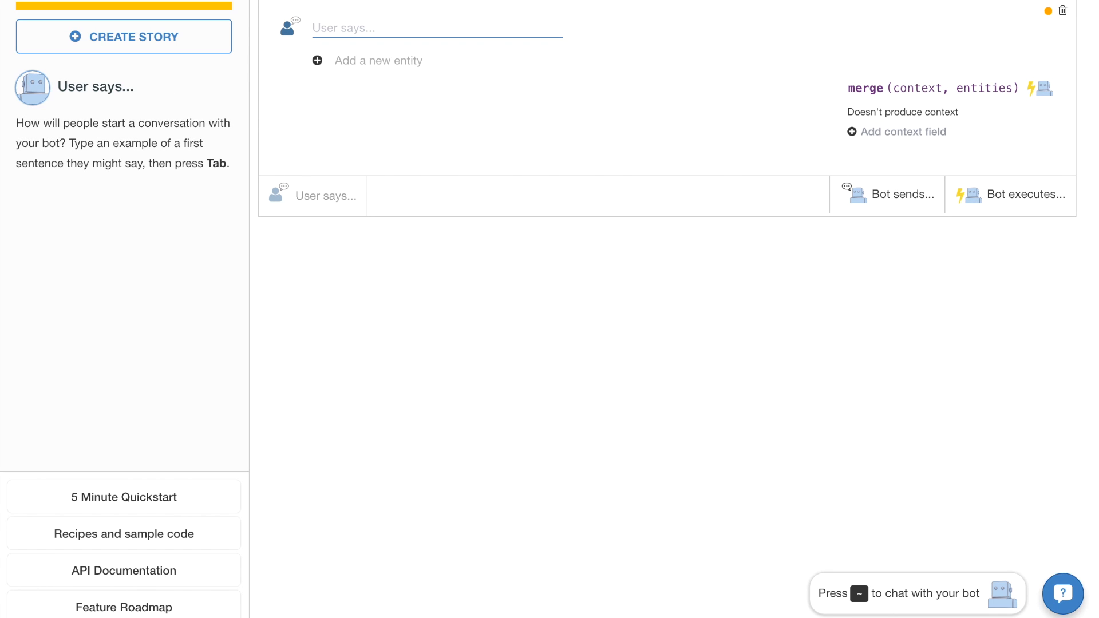
- Add the user message "Whats the weather in London?" with London marked as wit/location
{"action": "type", "text": "Whats the weahter"}
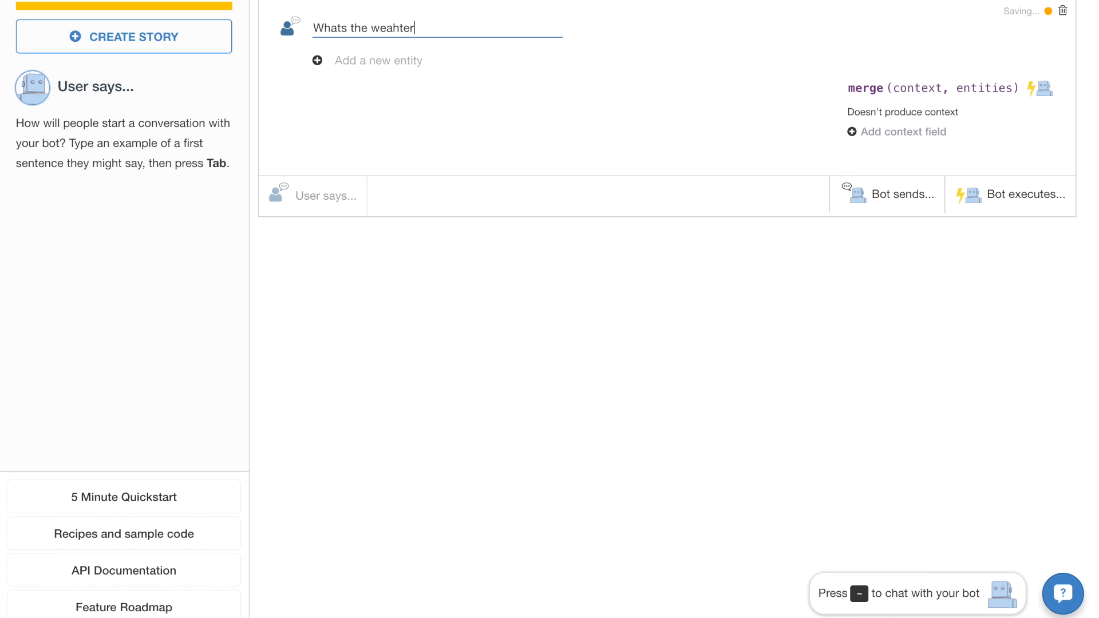
{"action": "type", "text": "weather"}
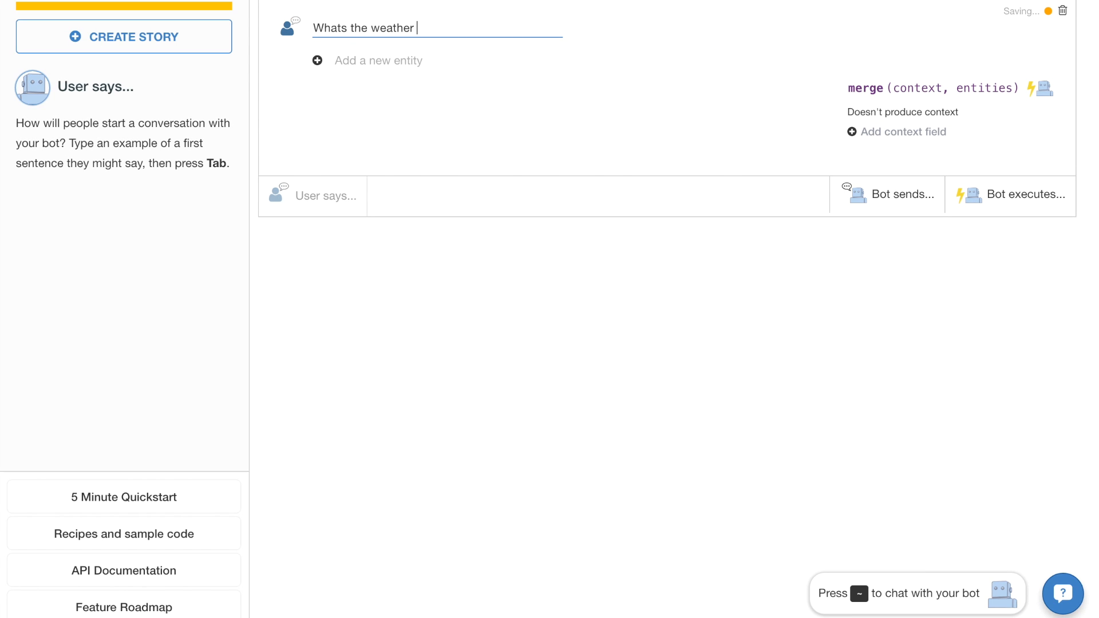
{"action": "type", "text": "in London?"}
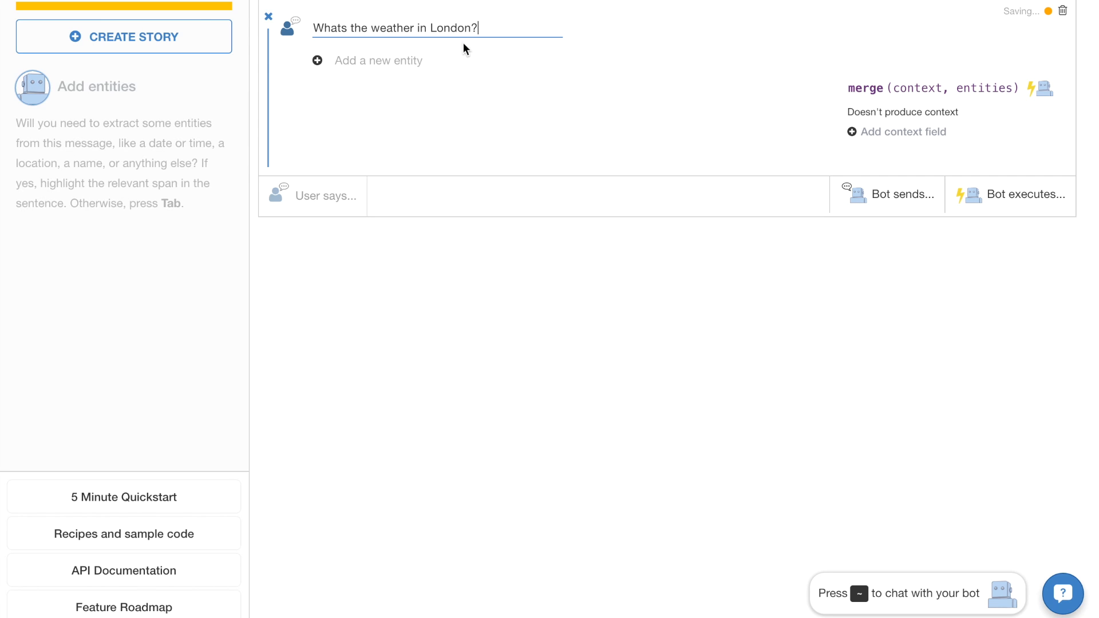
{"action": "left_click_drag", "start_coordinate": [413, 28], "coordinate": [472, 28]}
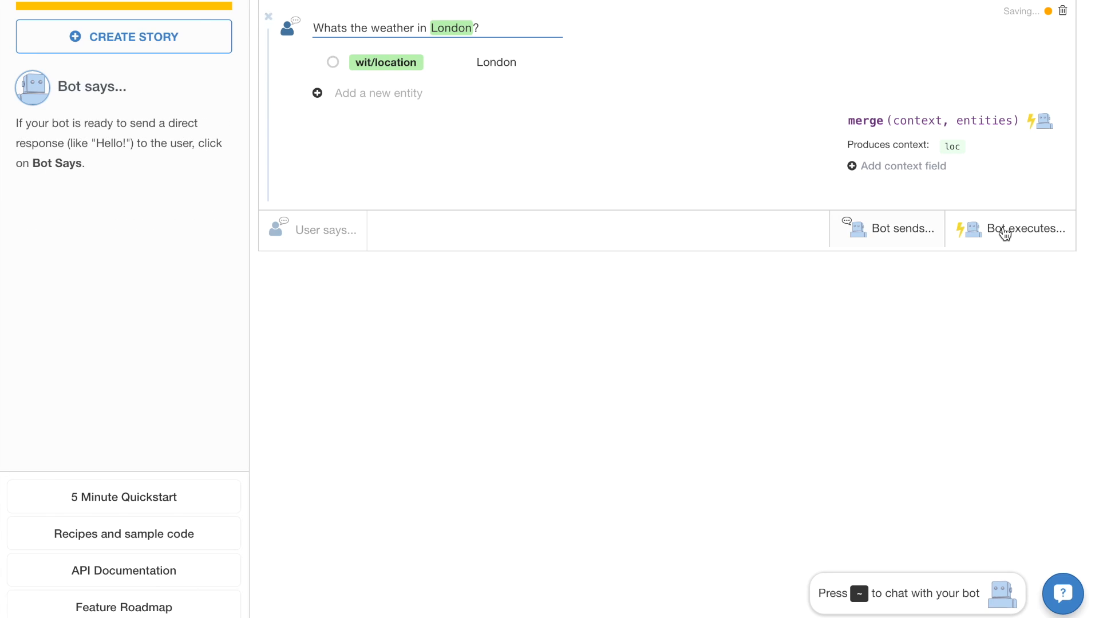
- Add the fetch_weather bot action producing temperature and the reply "The weather in {loc} is {temperature} °F."
{"action": "left_click", "coordinate": [1024, 229]}
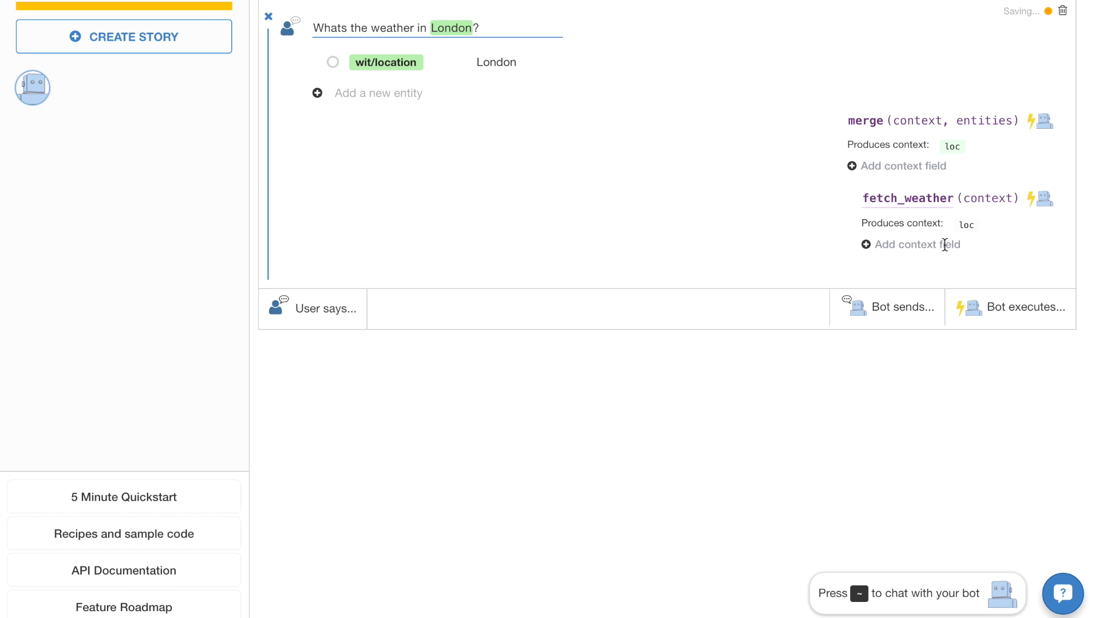
{"action": "type", "text": "temperature"}
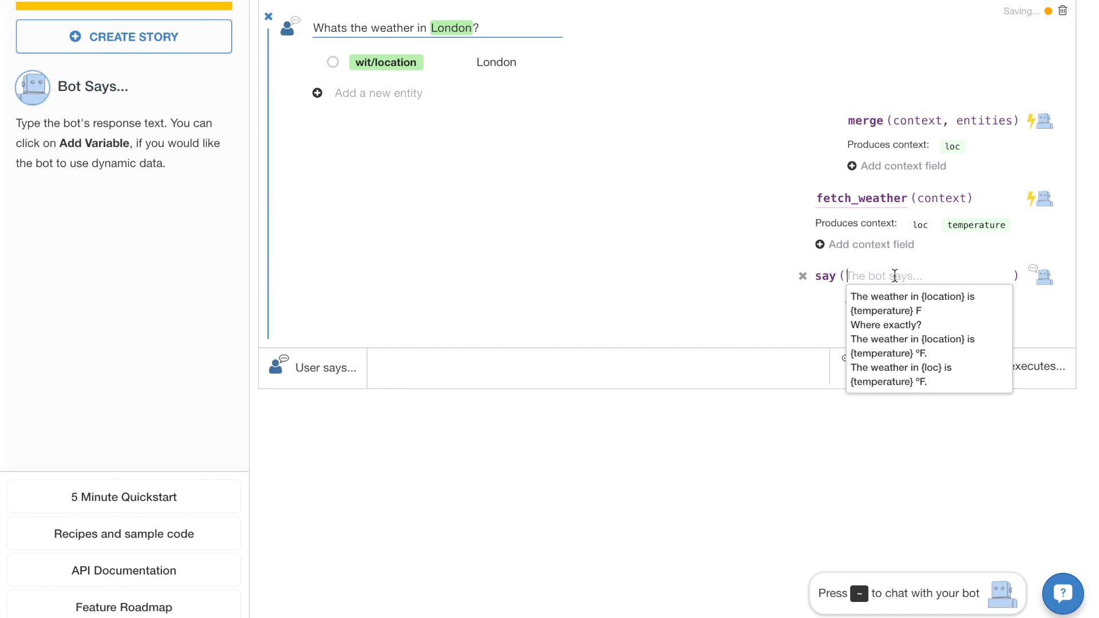
{"action": "type", "text": "The"}
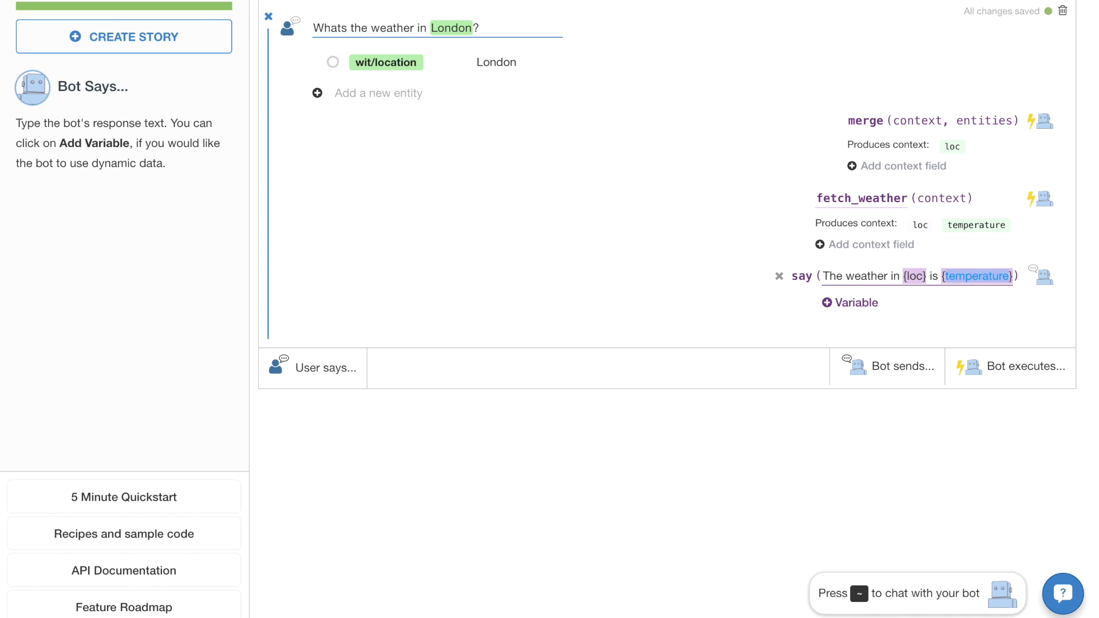
{"action": "type", "text": "°F."}
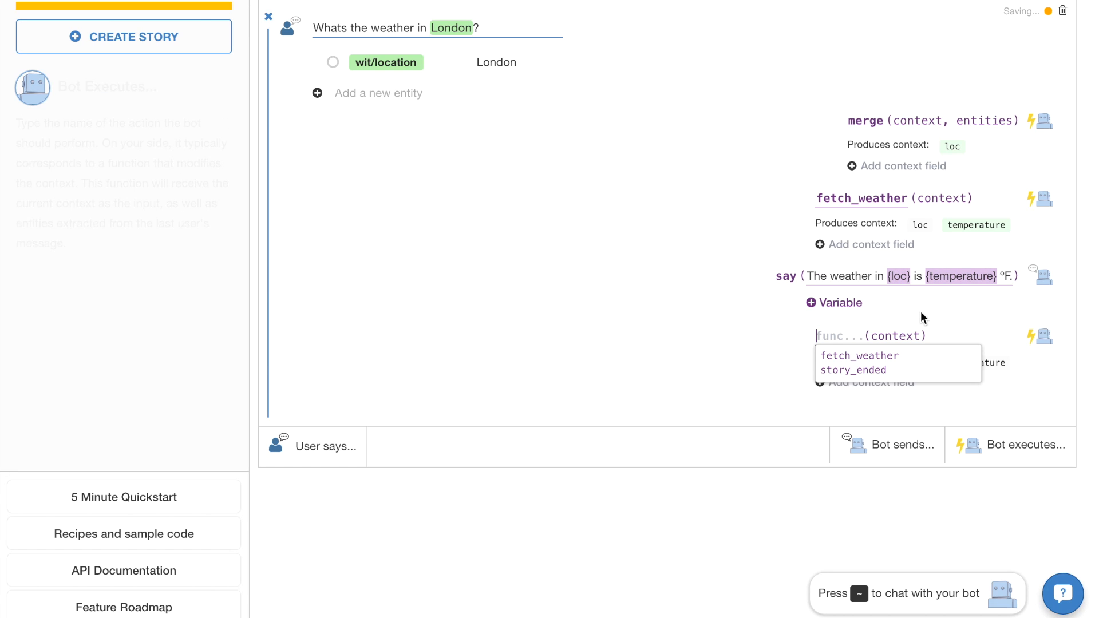
{"action": "left_click", "coordinate": [853, 369]}
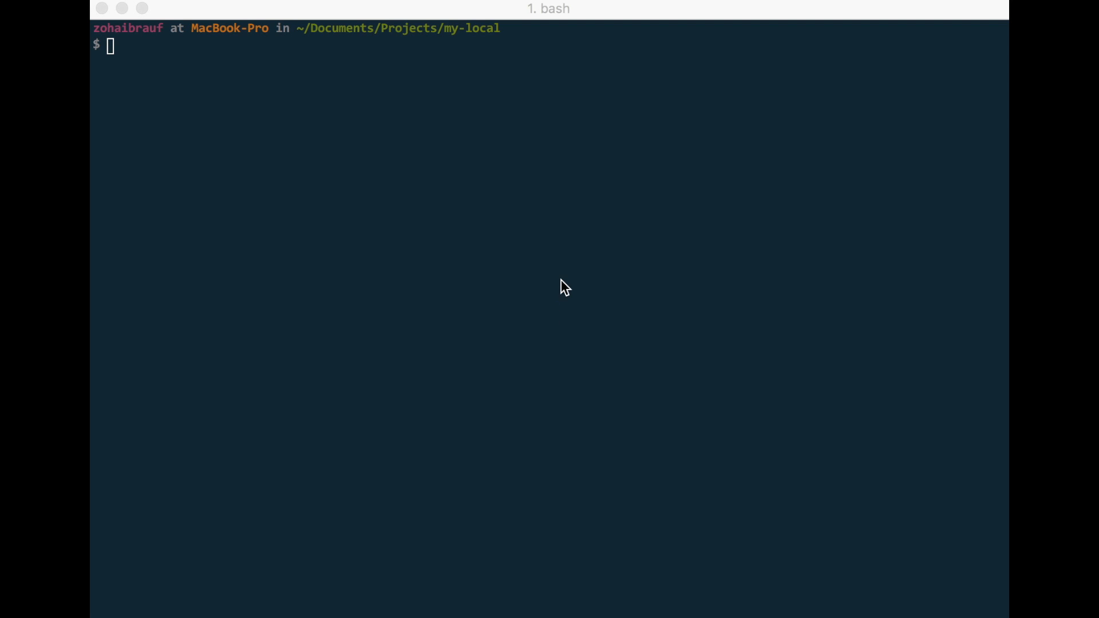
- Clone the echo_phoenix_microsoftbot repo into witai_elixir_weather_bot
{"action": "type", "text": "git clone"}
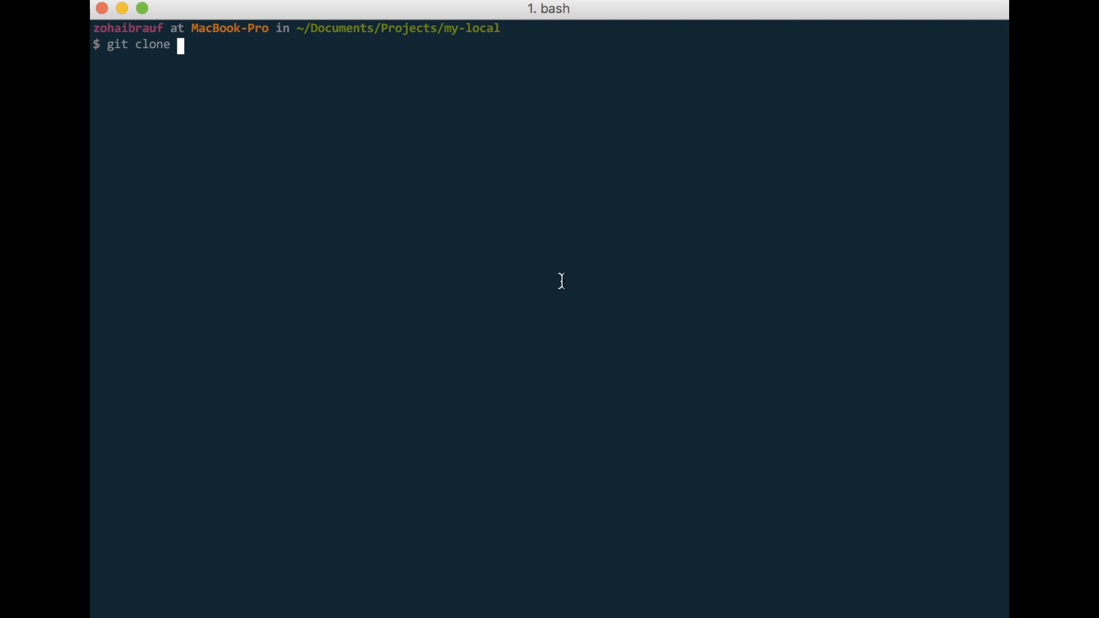
{"action": "type", "text": "https://github.com/zabirauf/echo_phoenix_microsoftbot witait"}
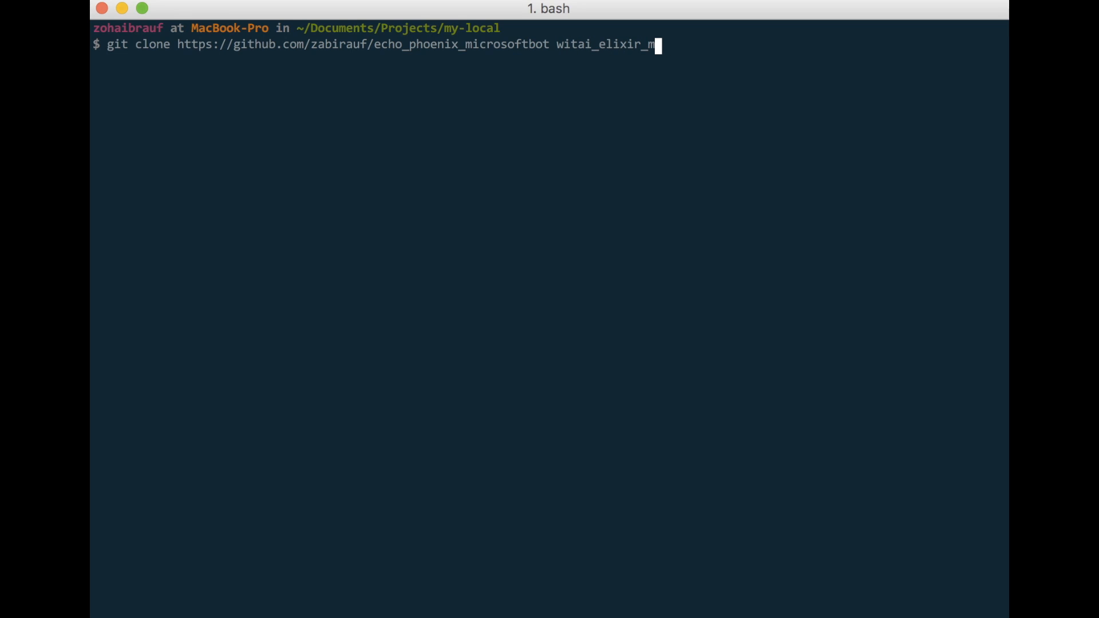
{"action": "key", "text": "Enter"}
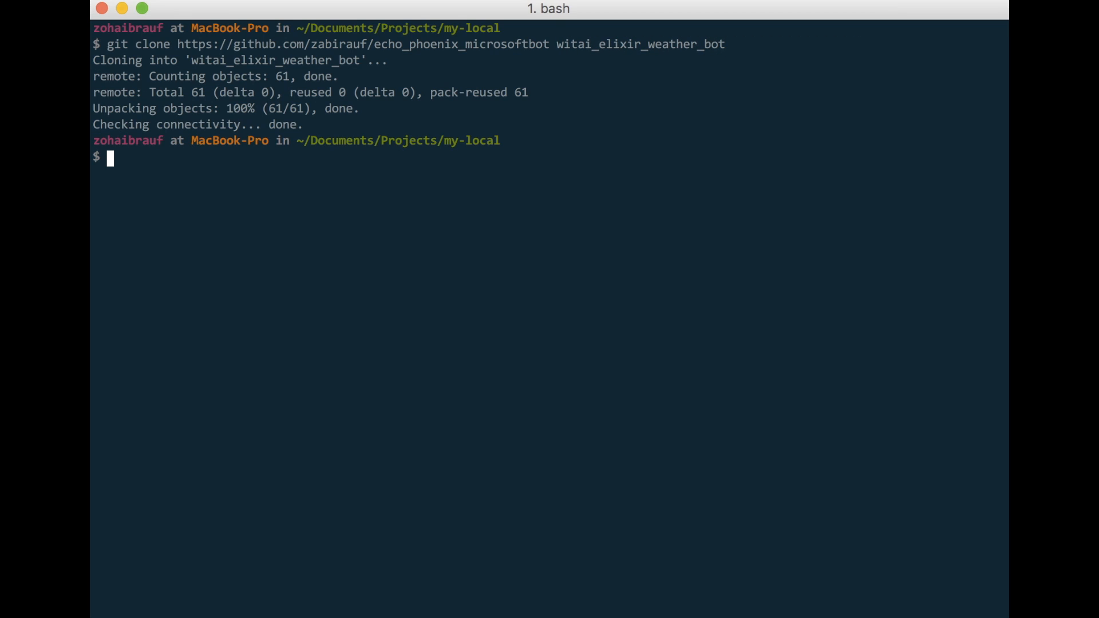
- Enter witai_elixir_weather_bot and run mix do deps.get, compile
{"action": "type", "text": "cd witai_elixir_weather_bot/"}
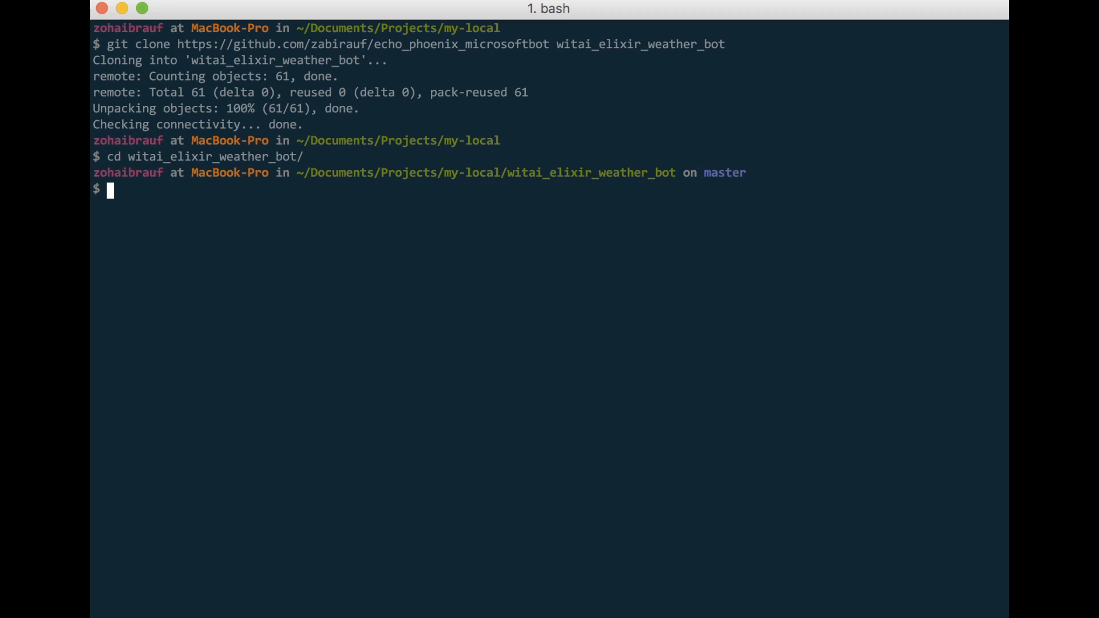
{"action": "type", "text": "mix do deps.get,"}
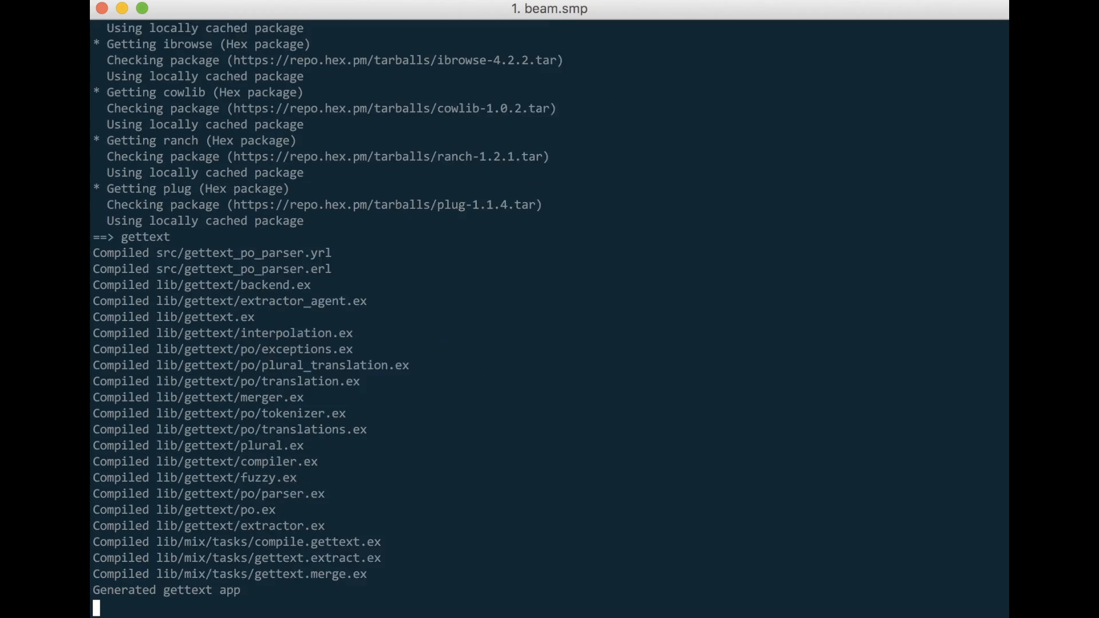
{"action": "scroll", "scroll_direction": "down", "scroll_amount": 3}
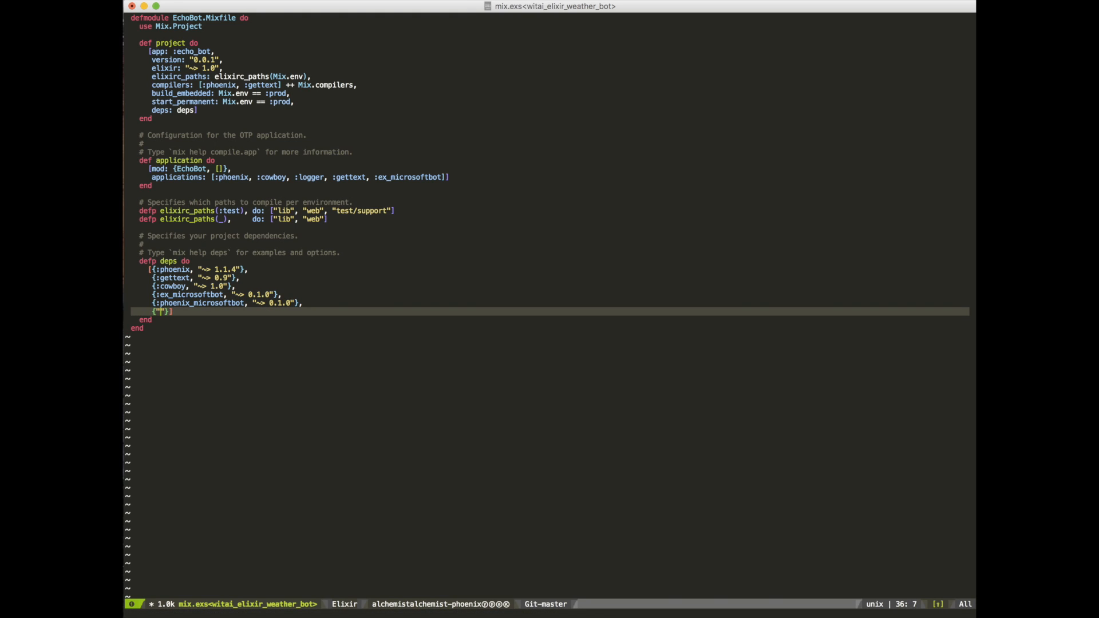
- Add {:elixir_wit, "~> 0.1.0"}, {:httpotion, "~> 2.2.0"} and {:poison, "~> 2.0"} to deps, then move to messages_controller.ex
{"action": "type", "text": ":elixir_wit,"}
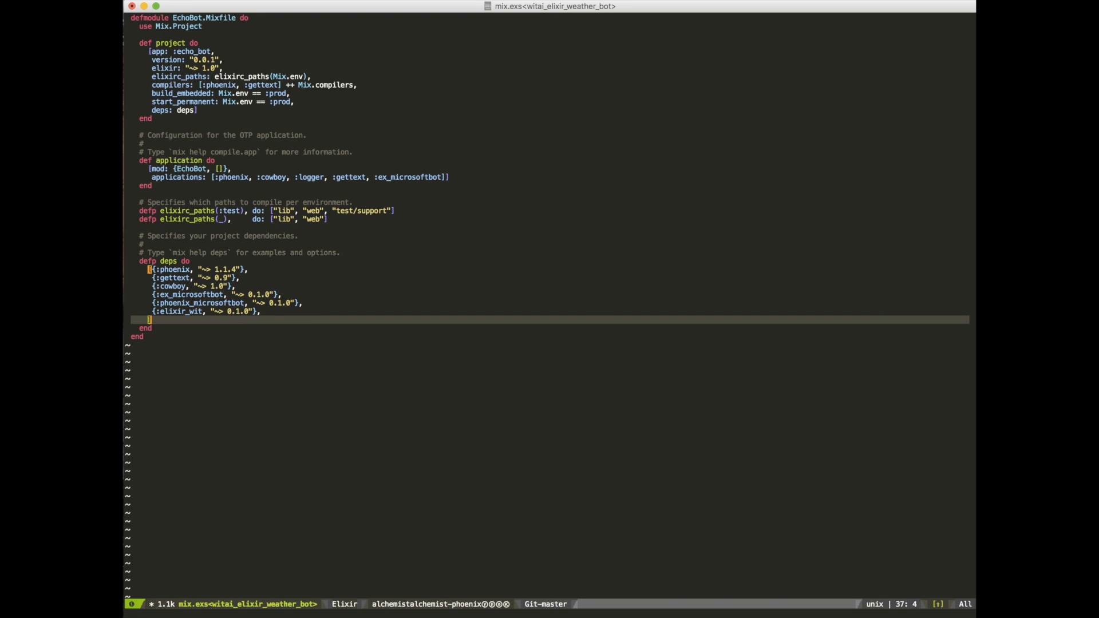
{"action": "type", "text": "{:httpotion}"}
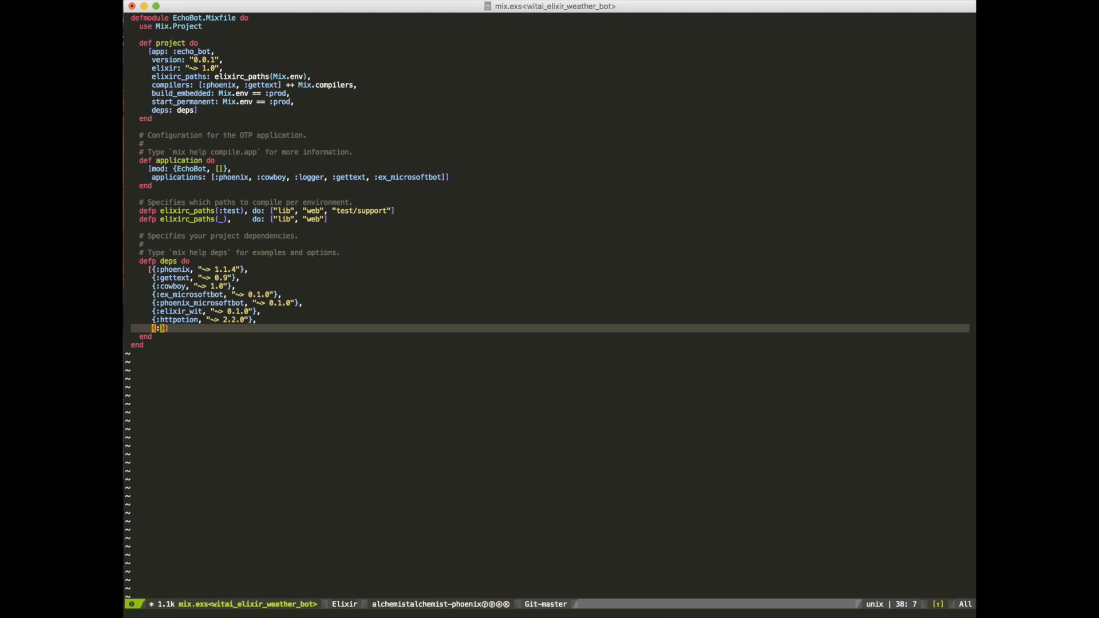
{"action": "type", "text": ":poison, \"~> 2.0"}
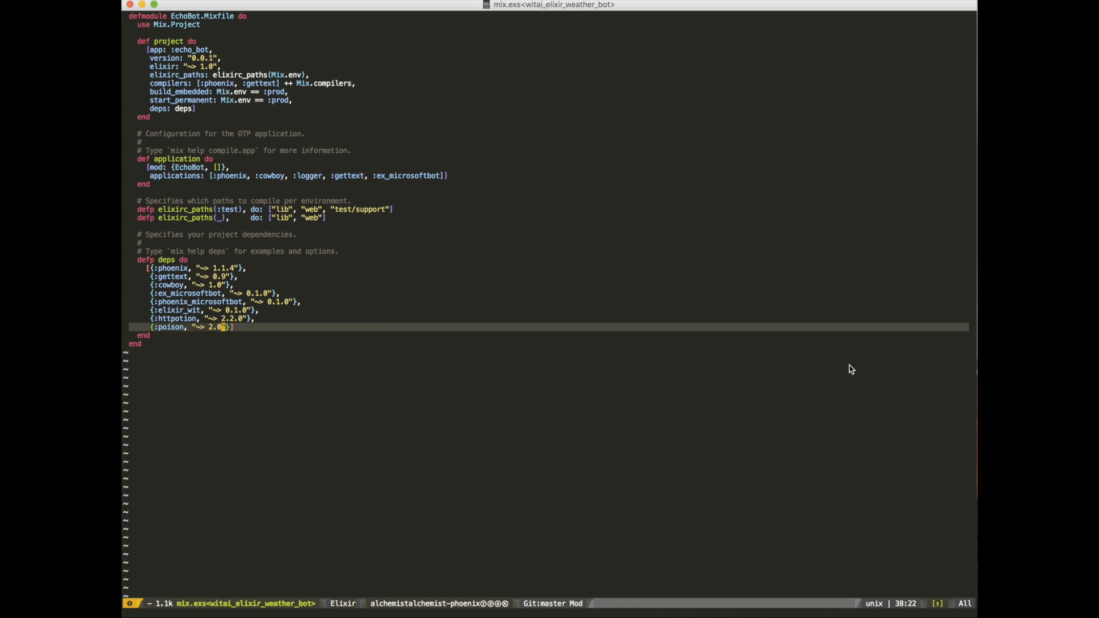
{"action": "type", "text": "mess"}
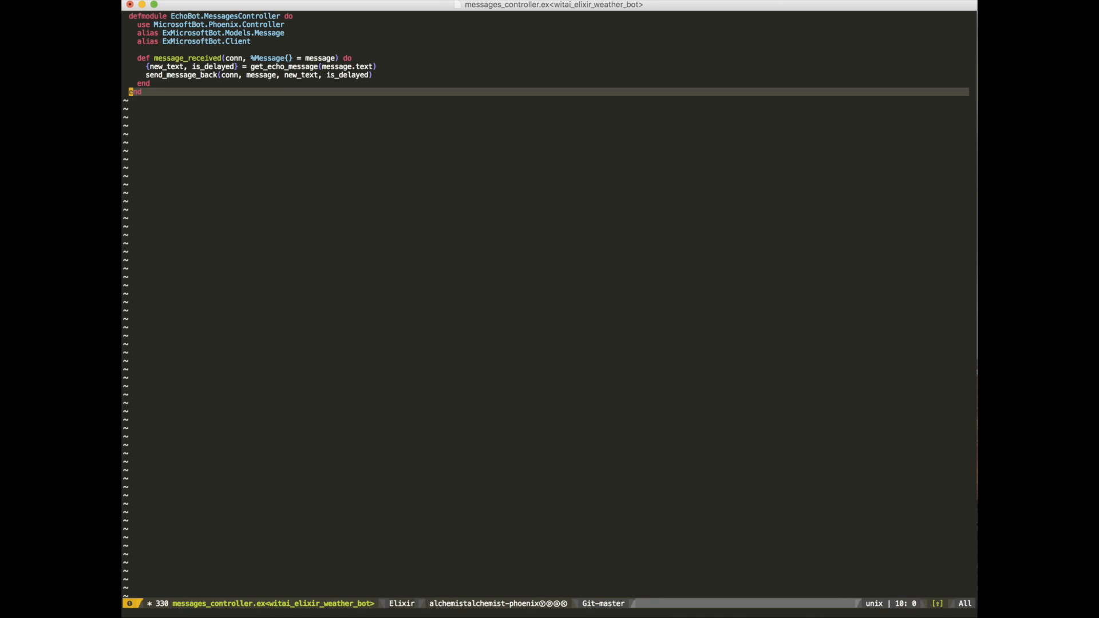
- Add get_wit_access_token returning Application.get_env(:koinbot, :wit_access_token) and start message_received with session_id
{"action": "type", "text": "def get_wit_"}
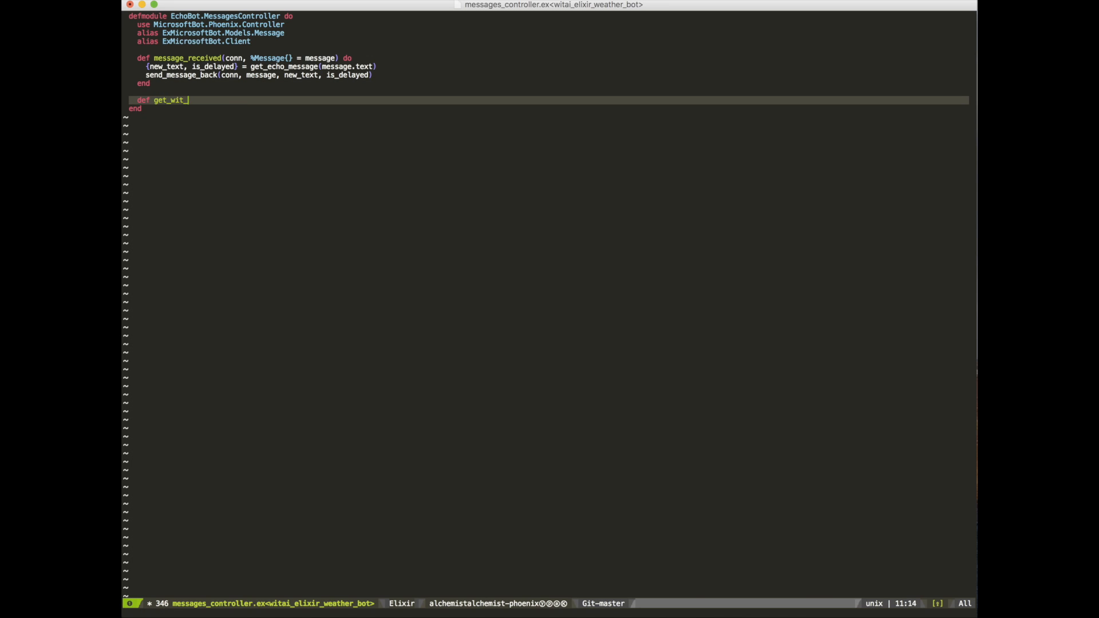
{"action": "type", "text": "access_token() do"}
{"action": "type", "text": "Application.get_env("}
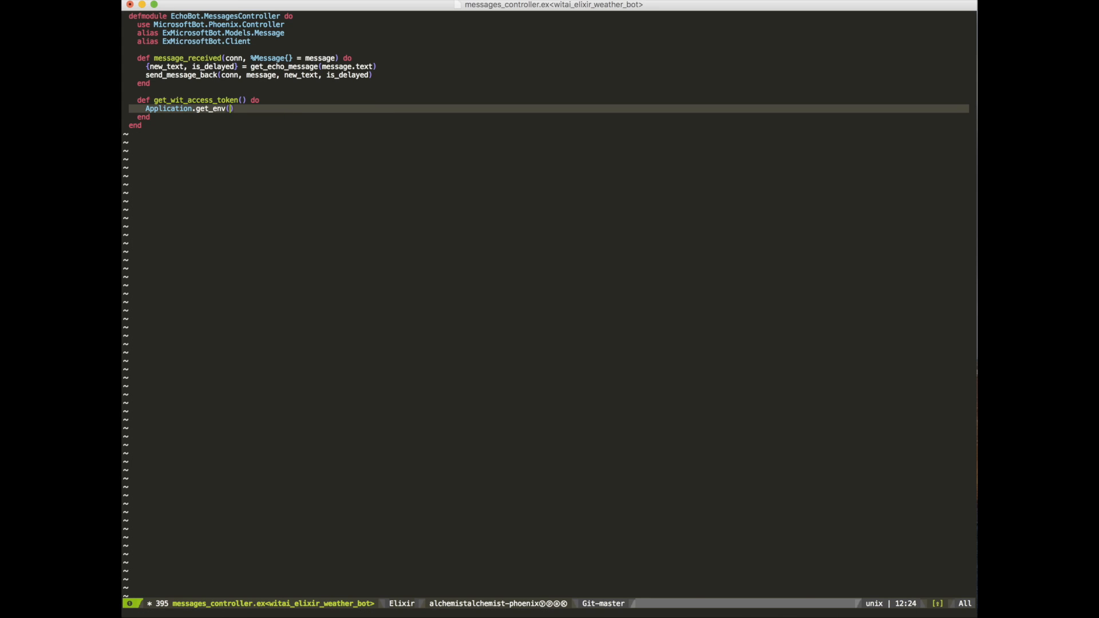
{"action": "type", "text": ":koinbot, \"witbi\""}
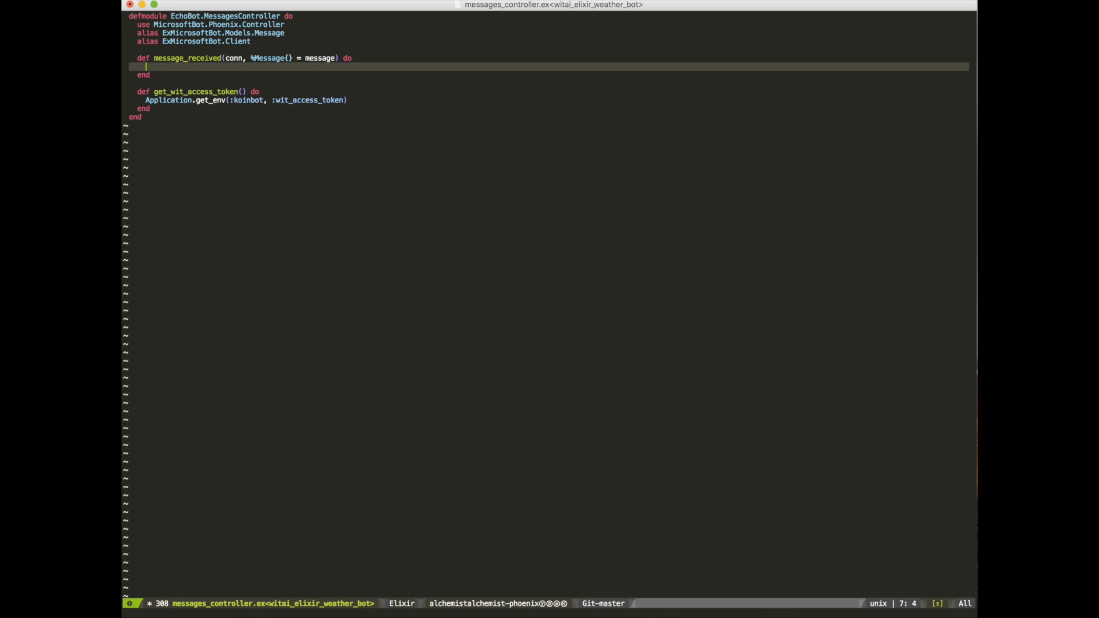
{"action": "type", "text": "session_id = message.conversationId"}
{"action": "type", "text": "spawn fn ->"}
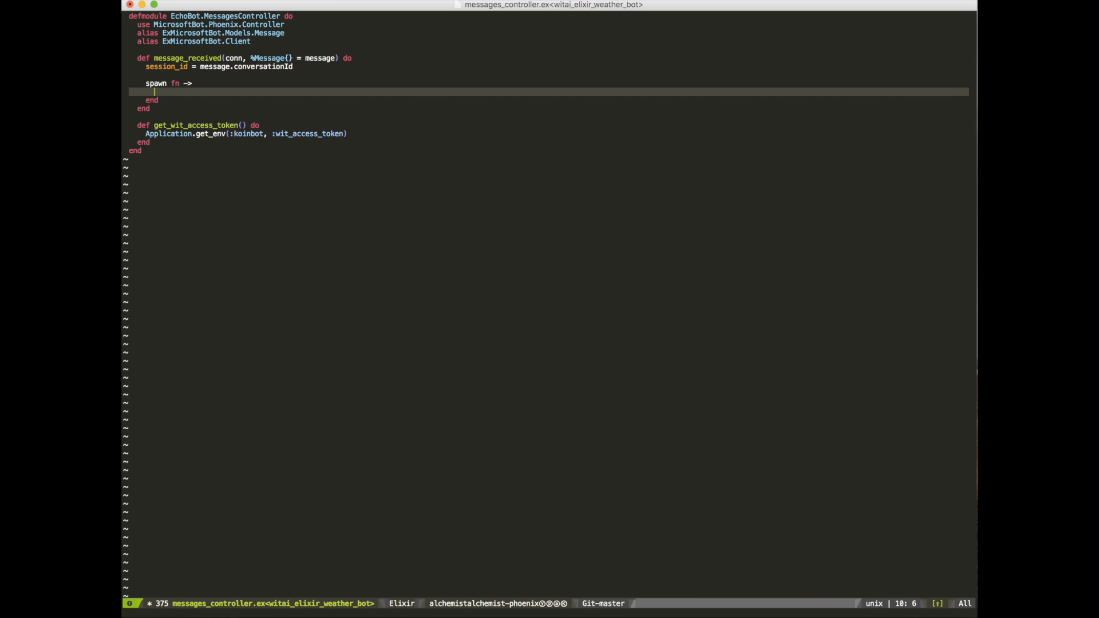
- In the spawn block, extract from/to/msgId and build the session context map
{"action": "type", "text": "%{from: from, to:}"}
{"action": "type", "text": "context ="}
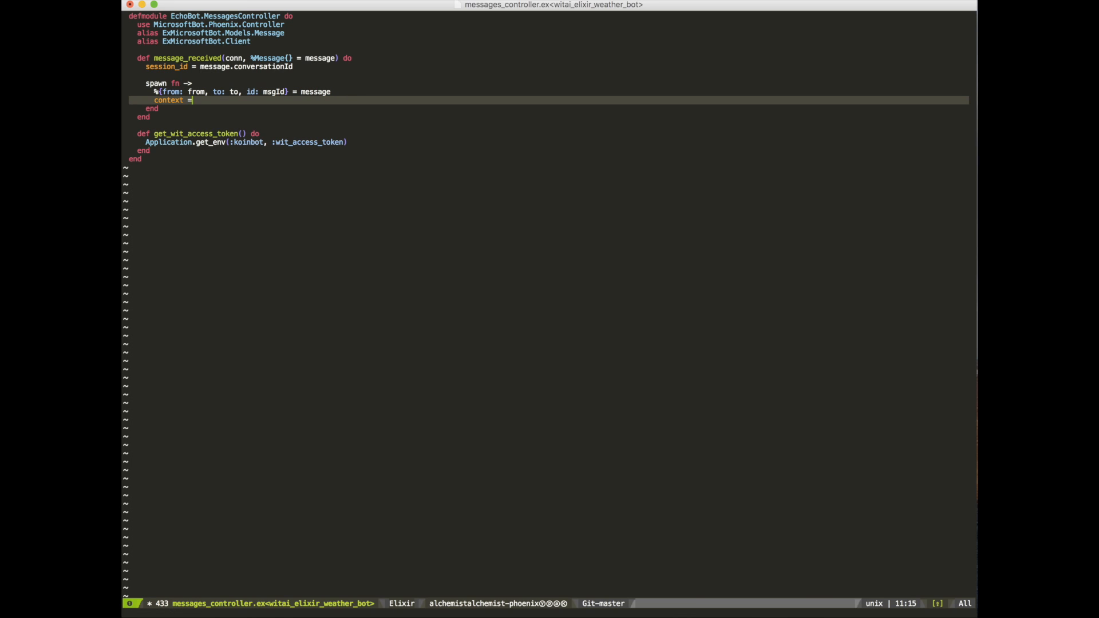
{"action": "type", "text": "%{\"session\"}"}
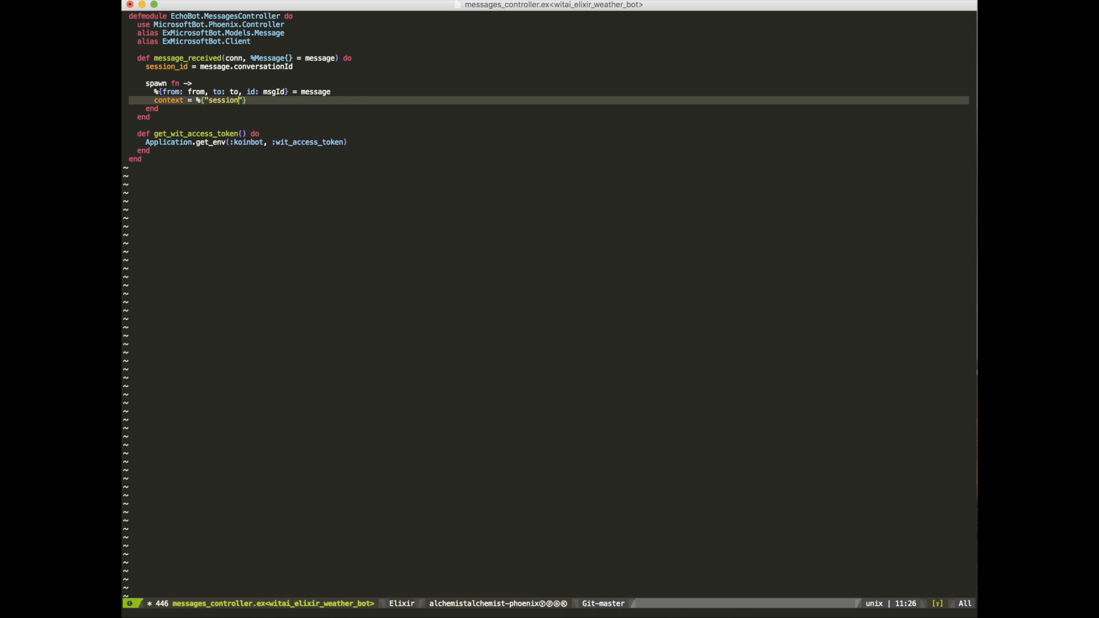
{"action": "type", "text": "=> %{\"f\""}
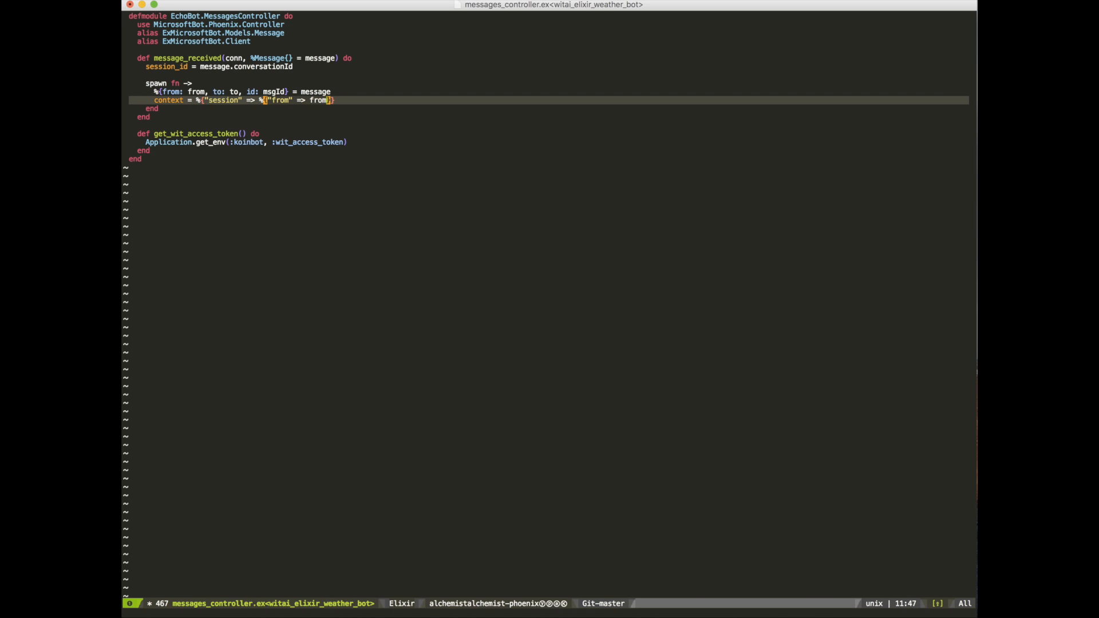
{"action": "type", "text": ", \"to\" => to, \"\""}
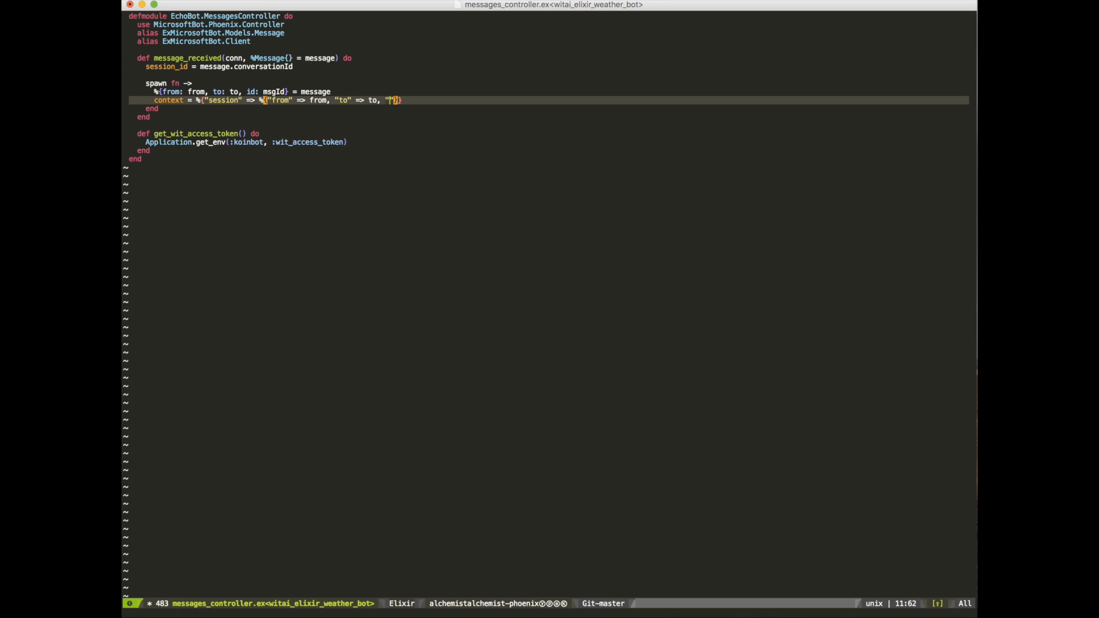
{"action": "type", "text": "msgId"}
{"action": "type", "text": "Wit.run_actions(g"}
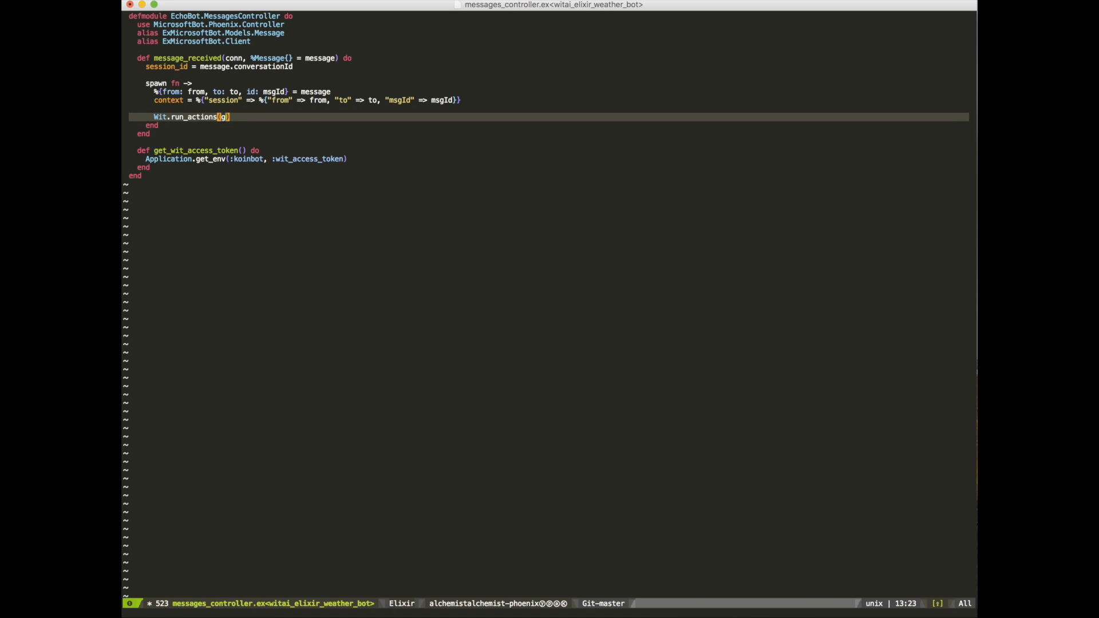
- Call Wit.run_actions with the access token, session_id, action module, message.text and context, then resp(conn, 200)
{"action": "type", "text": "et_wit_access_token, session_id, EchoBot.WeatherConversationAction, message"}
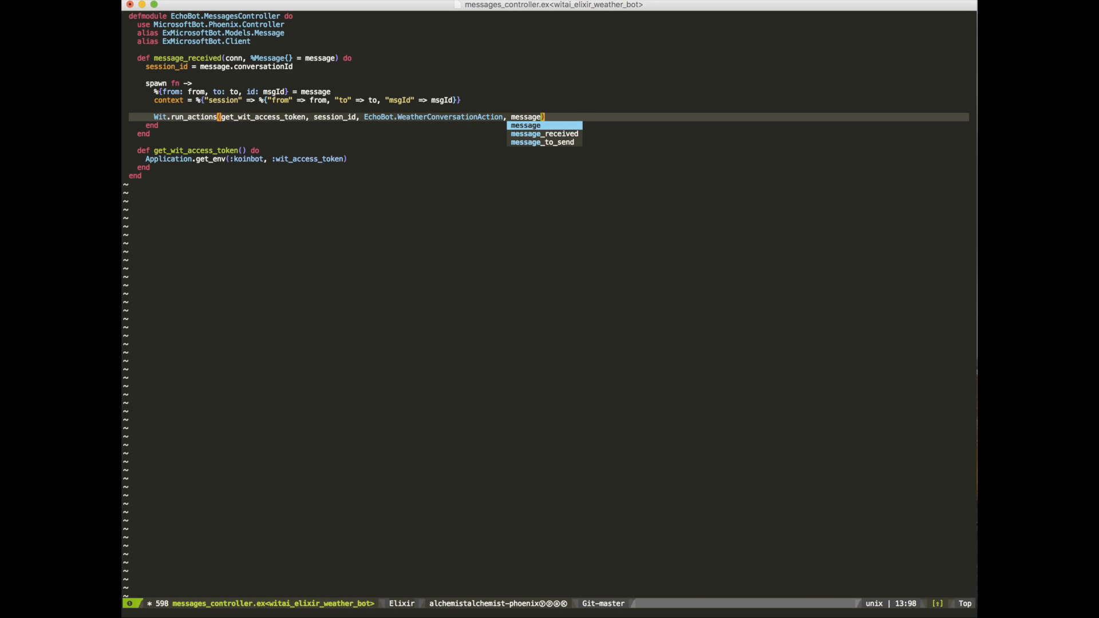
{"action": "type", "text": ".text, context, 10"}
{"action": "type", "text": "r"}
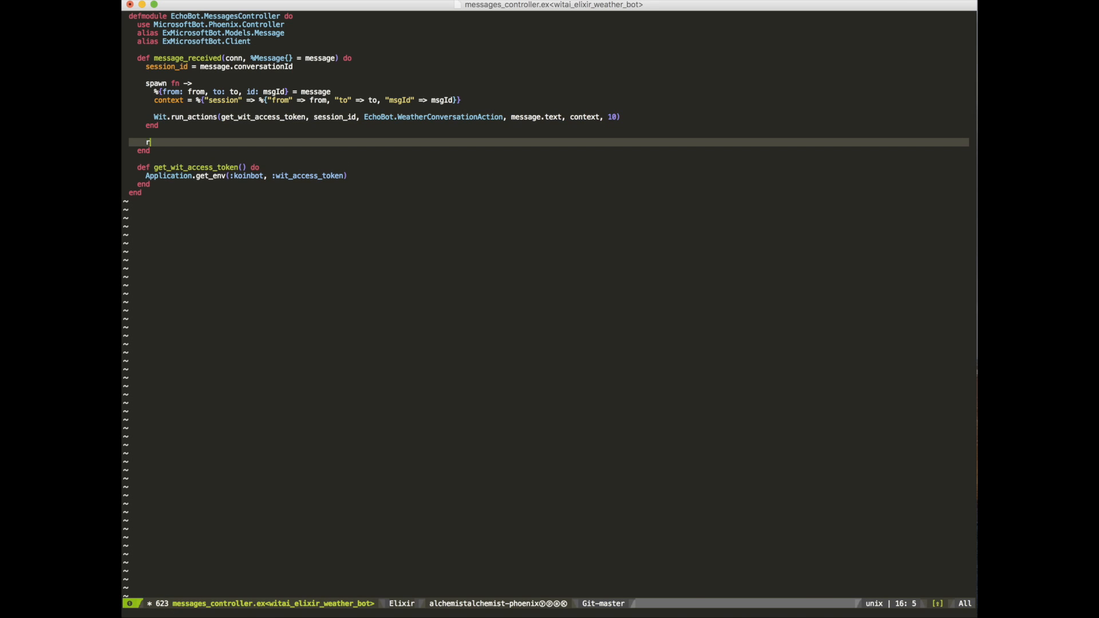
{"action": "type", "text": "esp(conn, 20)"}
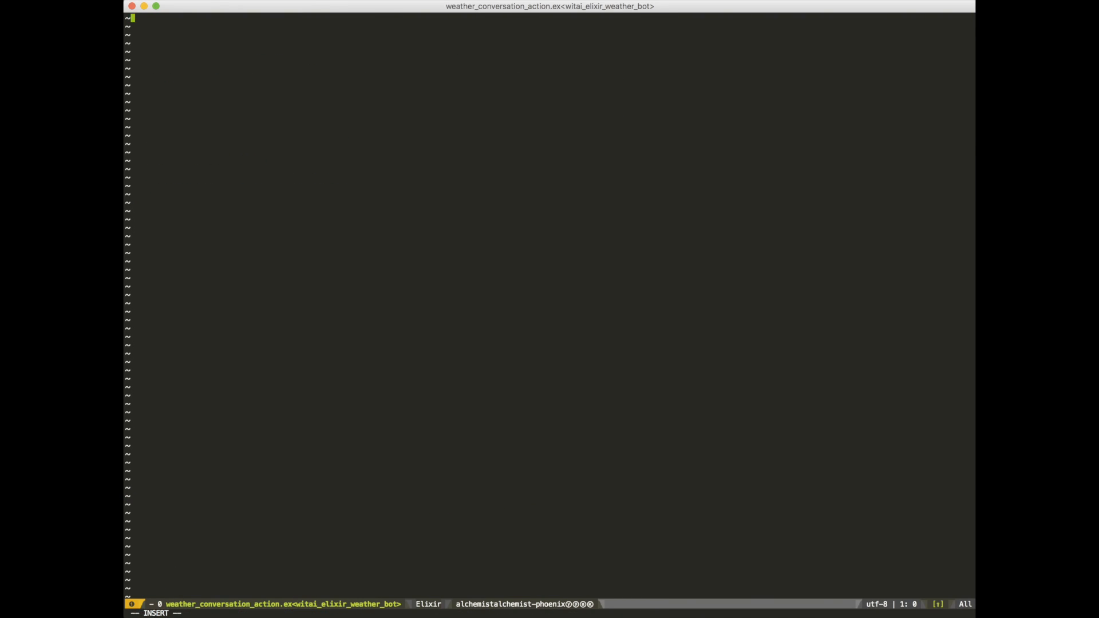
- Define EchoBot.WeatherConversationAction with aliases and a say action sending the reply via Client.send_message
{"action": "type", "text": "defmodule EchoBot.WeatherConversationAction do"}
{"action": "type", "text": "alias Wi"}
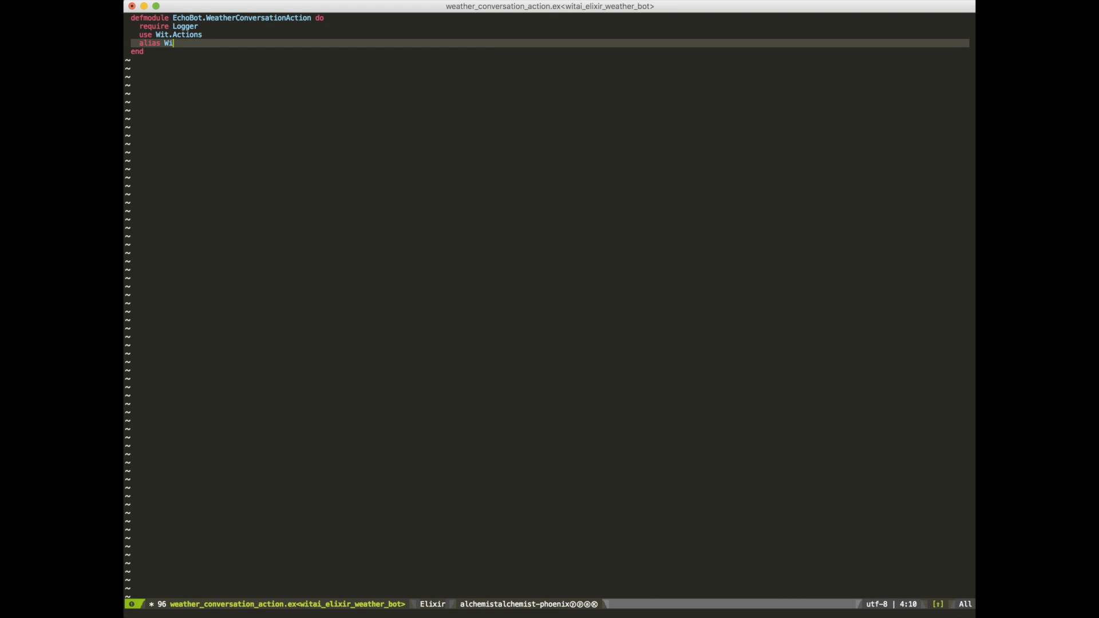
{"action": "type", "text": "t.Models.Response.Converse, as: WitConverse"}
{"action": "type", "text": "def say(_session_id, %{} = context, %WitConverse"}
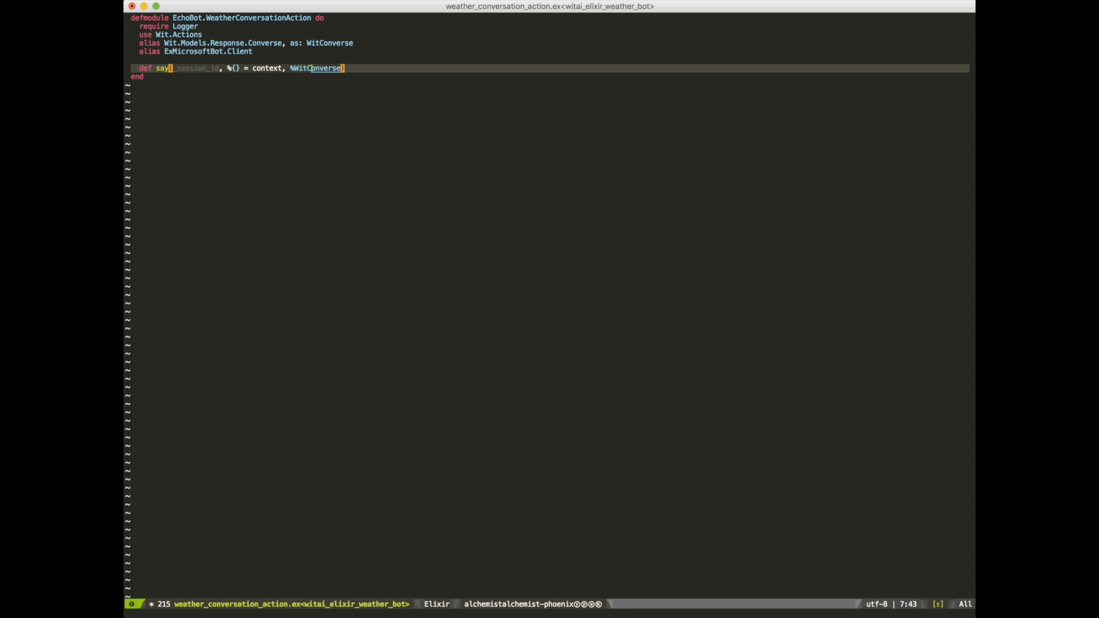
{"action": "type", "text": "{msg: msg_to_send} = message) do"}
{"action": "type", "text": "message_to_send =%"}
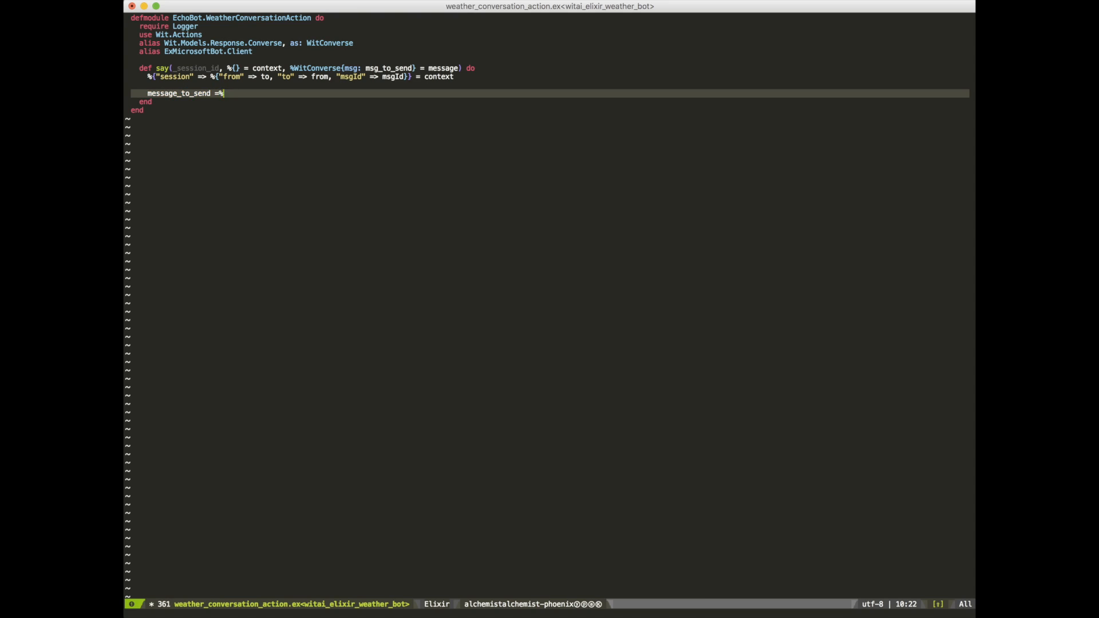
{"action": "type", "text": "{from: from, to: to, replyToMessageId:}"}
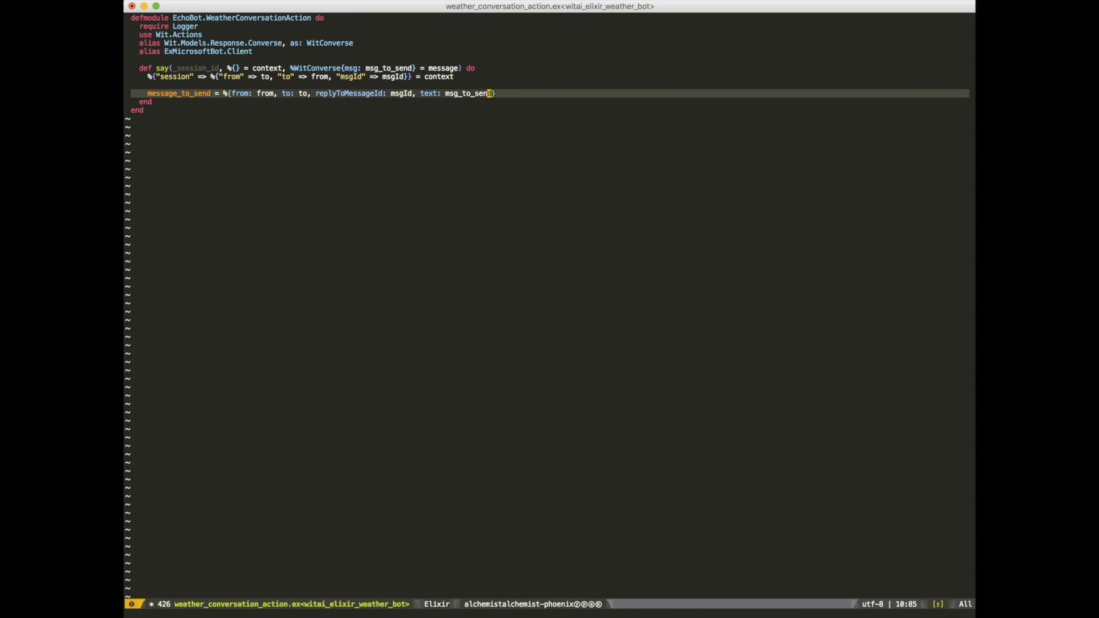
{"action": "type", "text": "Client.send_message(get_bot_auth_data)"}
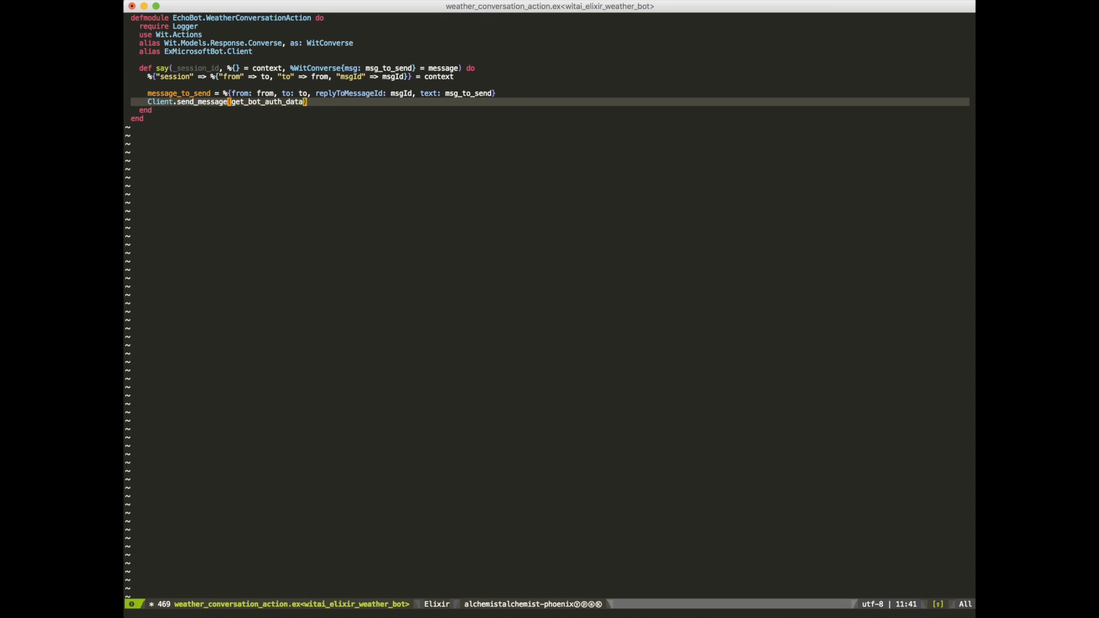
{"action": "type", "text": ", message_to_send"}
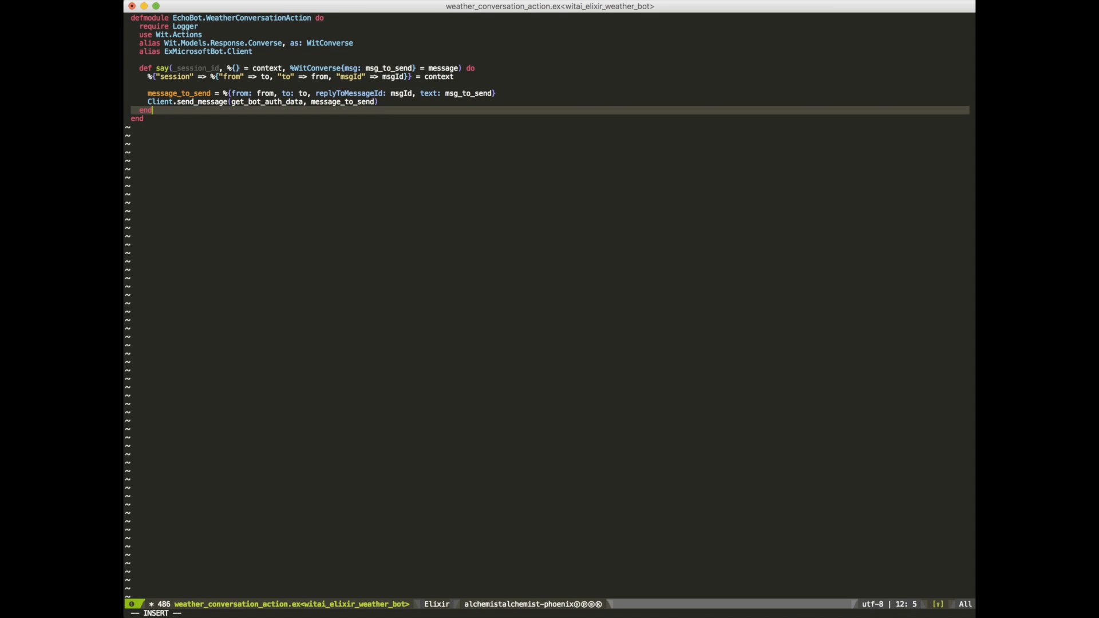
- Start get_bot_auth_data reading Application.get_env(:microsoftbot, :app...) credentials
{"action": "type", "text": "def get_bot_auth_data() do"}
{"action": "type", "text": "app_id: Application.g"}
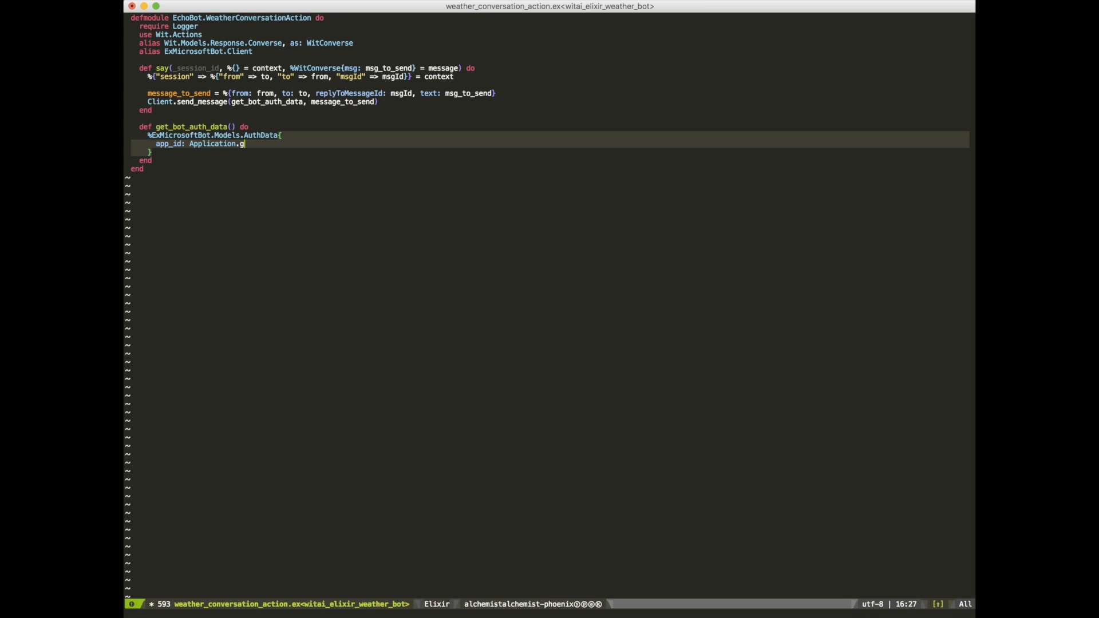
{"action": "type", "text": "et_env(:microsoftbot, :app_id),"}
{"action": "type", "text": "def mer"}
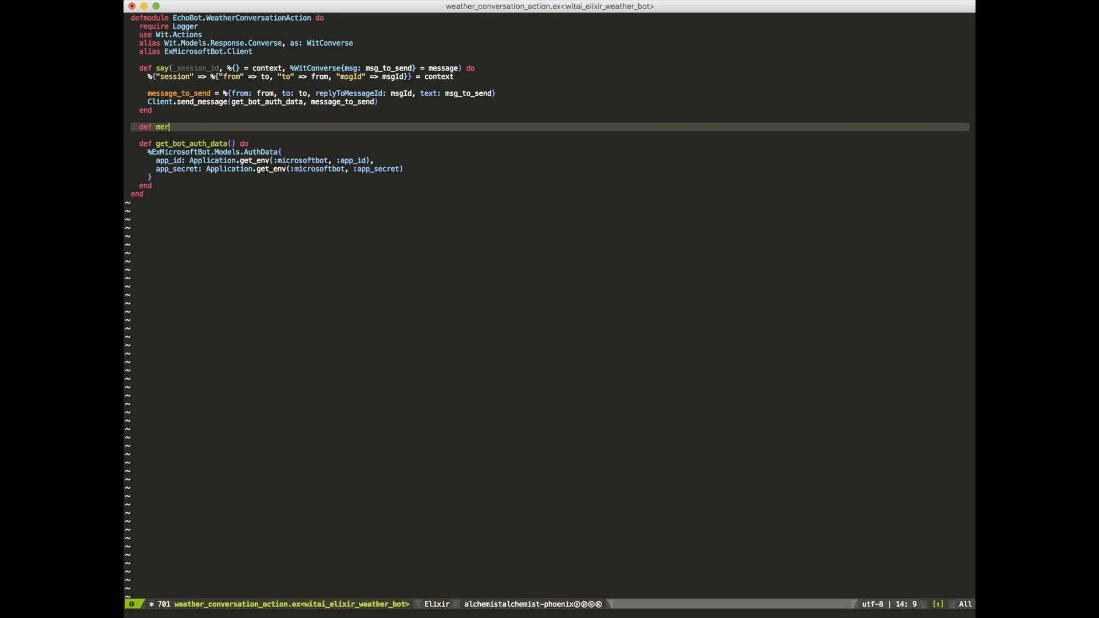
- Add a merge action storing the location entity under loc, and an error action logging inspect(error)
{"action": "type", "text": "ge(_session_id, )"}
{"action": "type", "text": "%WitConverse"}
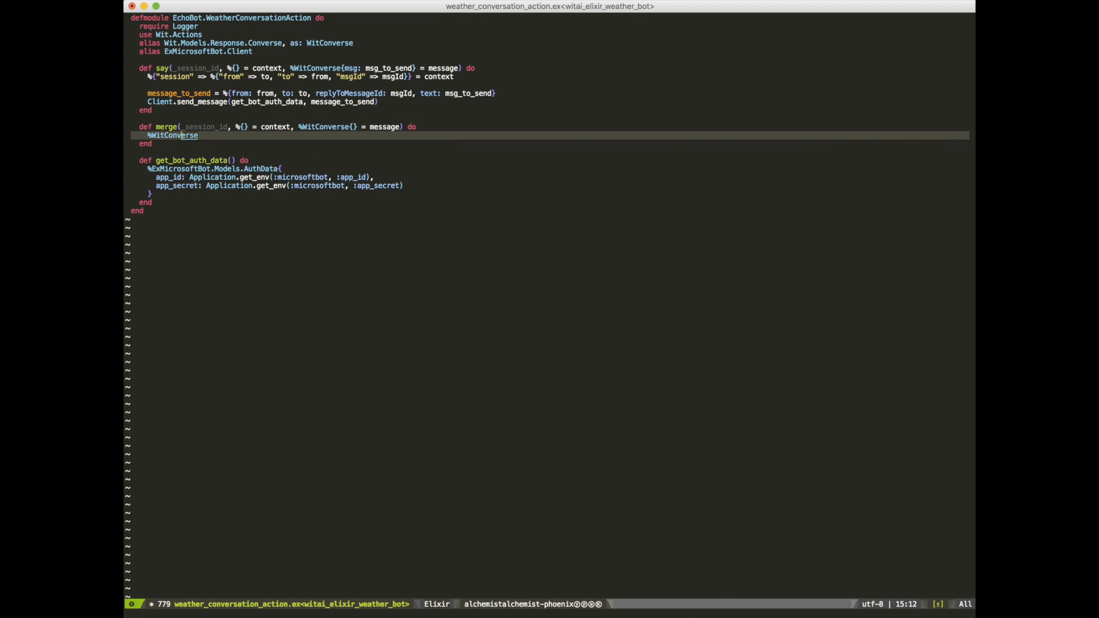
{"action": "type", "text": "{entities: %{\"location\" }}"}
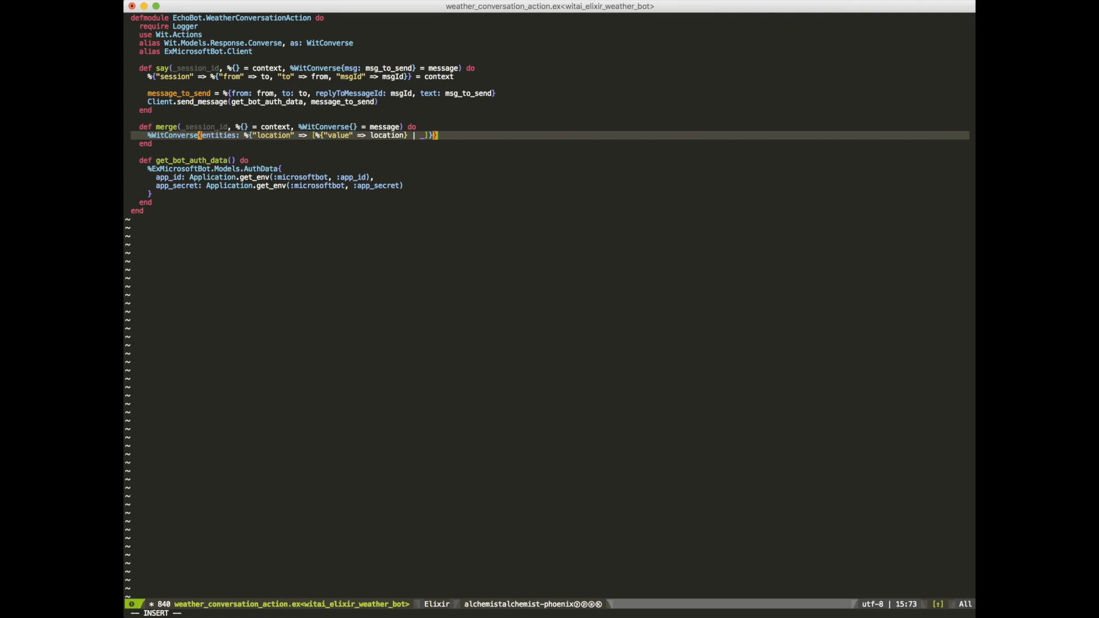
{"action": "type", "text": "= message"}
{"action": "type", "text": "Logger.error \"Error received"}
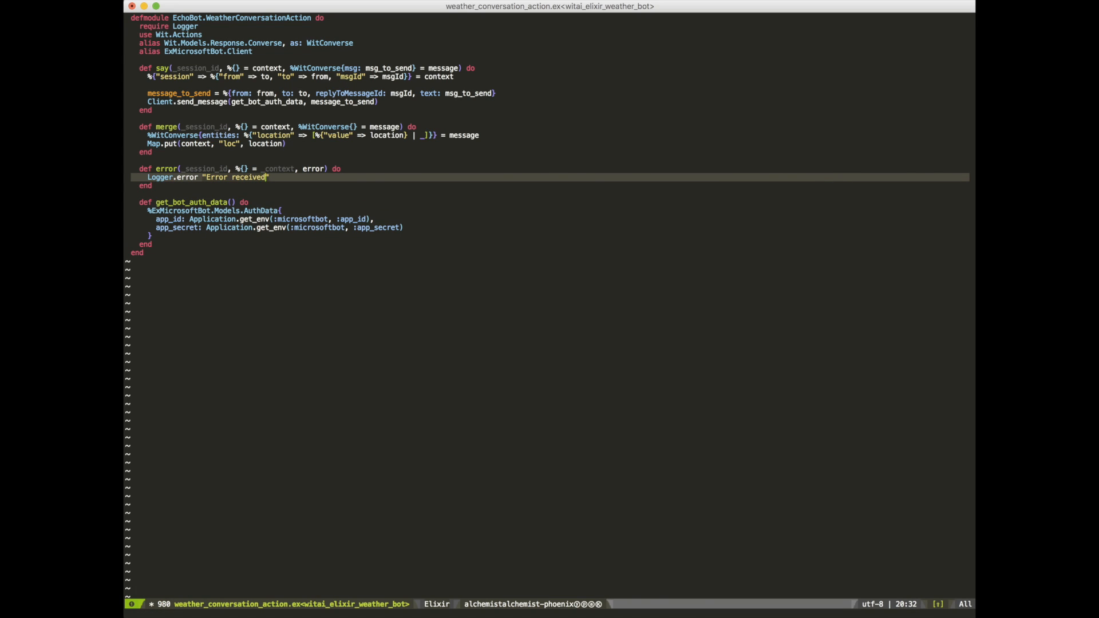
{"action": "type", "text": "#{inspect(error)}"}
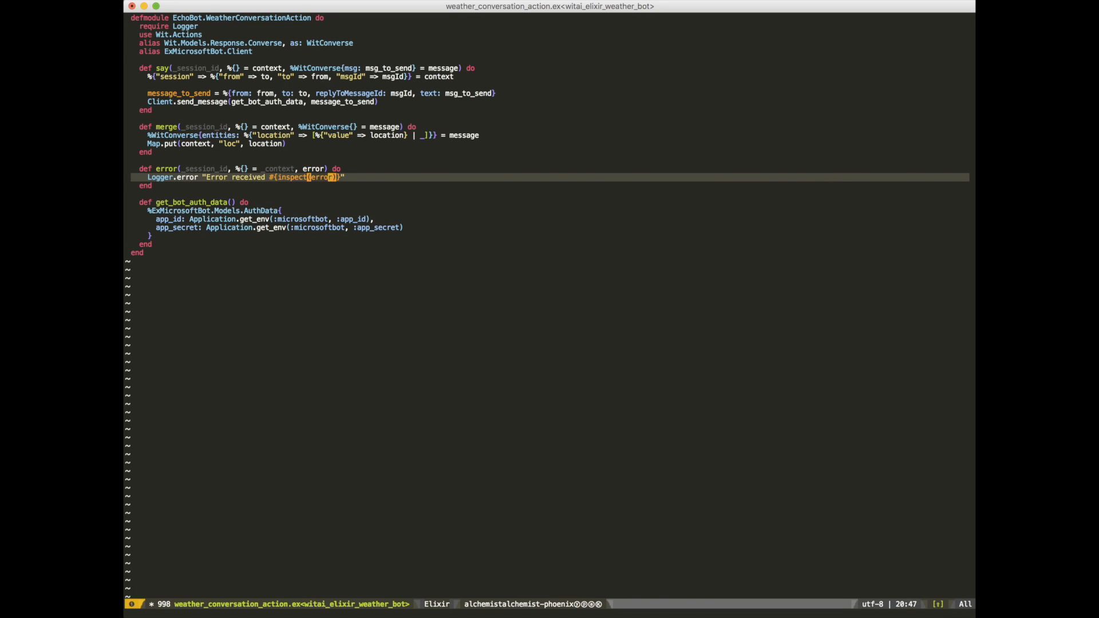
- Write fetch_weather reading loc from context and matching {:ok, %{"main" => %{"temp" => temp}}} from WeatherClient.get_weather
{"action": "type", "text": "defaction fetch_weather(_session_id, %{"}
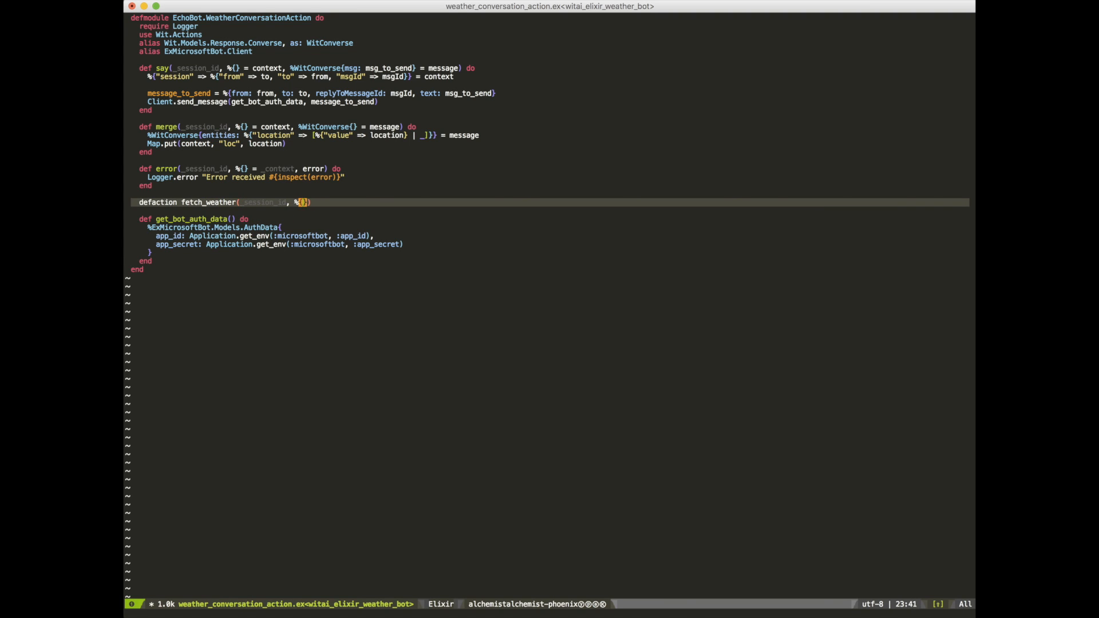
{"action": "type", "text": "= context) do"}
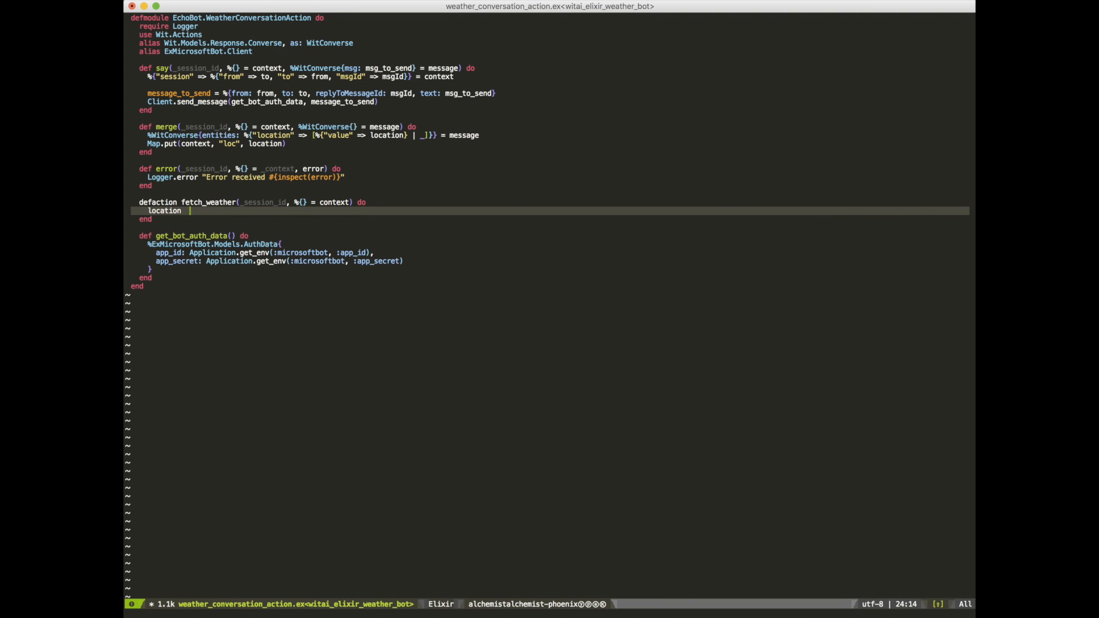
{"action": "type", "text": "= Map.get(context, \"loc\")"}
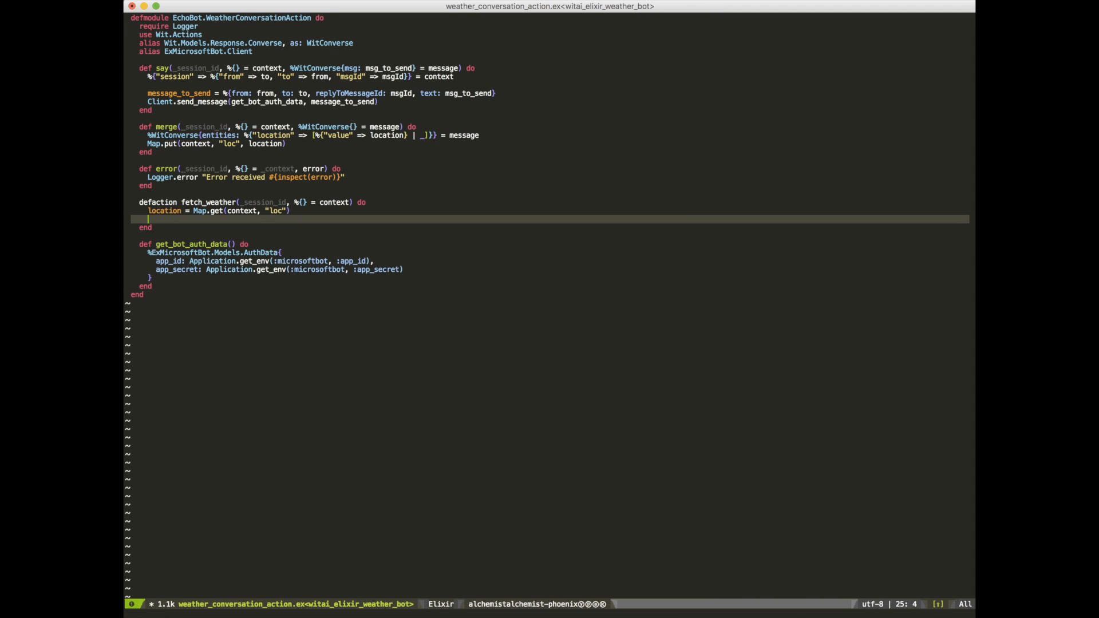
{"action": "type", "text": "case EchoBot.WeatherClient"}
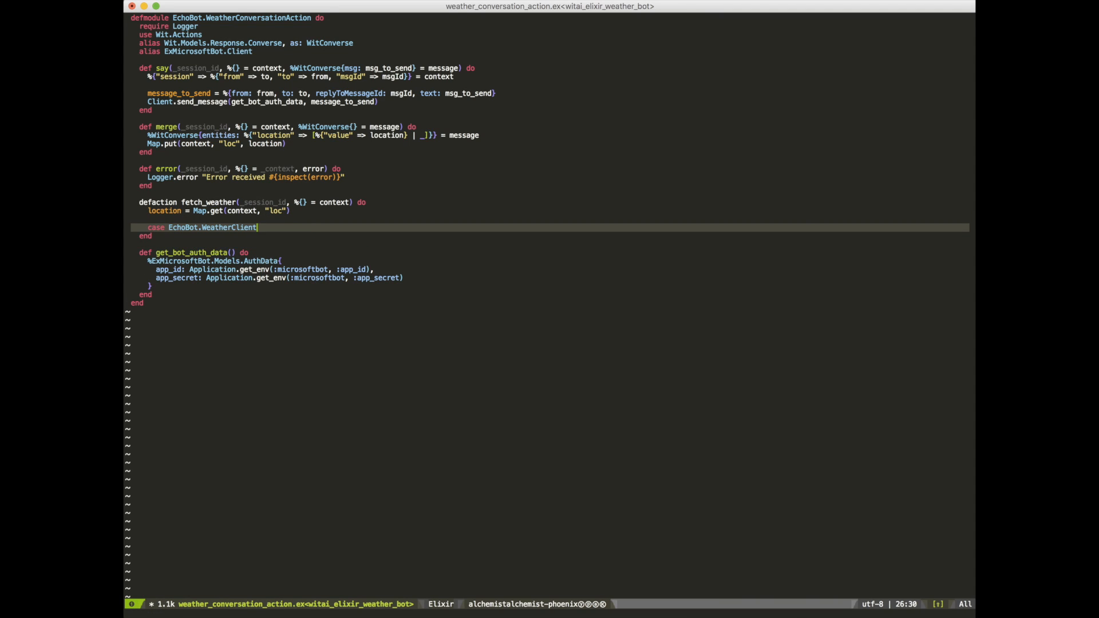
{"action": "type", "text": ".get_weather(location) do"}
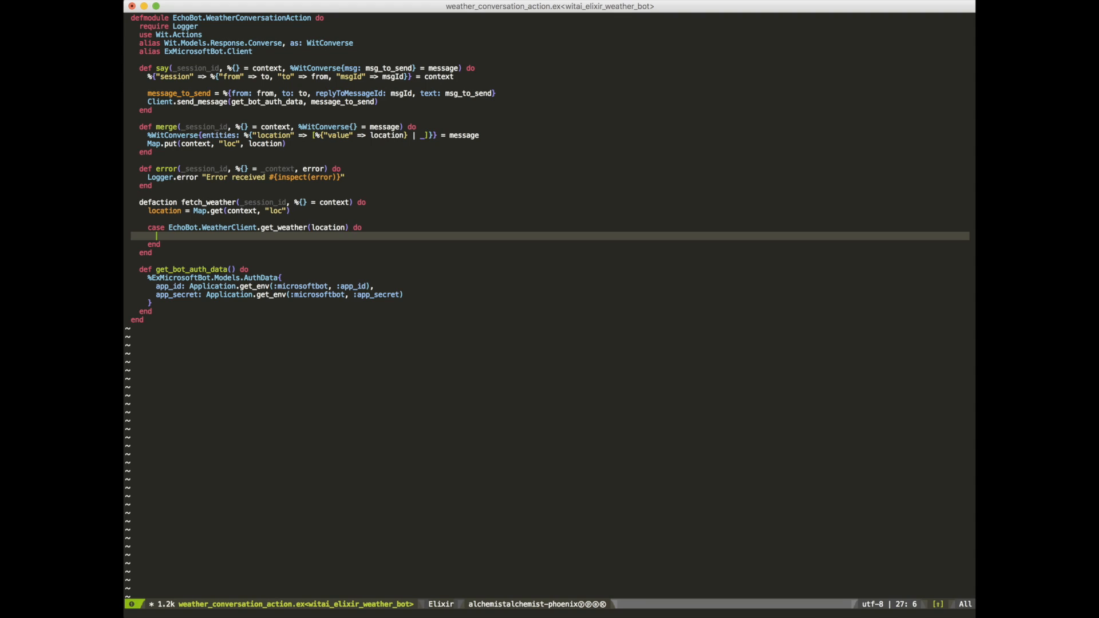
{"action": "type", "text": "{:ok, %{\"main\" =>}}"}
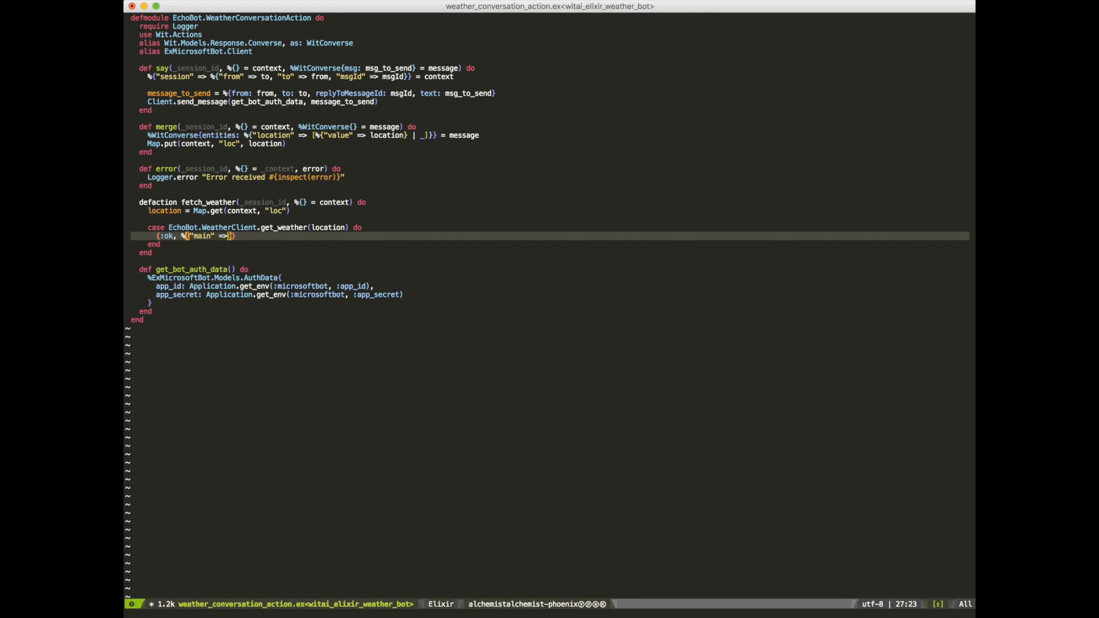
{"action": "type", "text": "%{\"temp\" => temp}"}
{"action": "type", "text": "temp * ("}
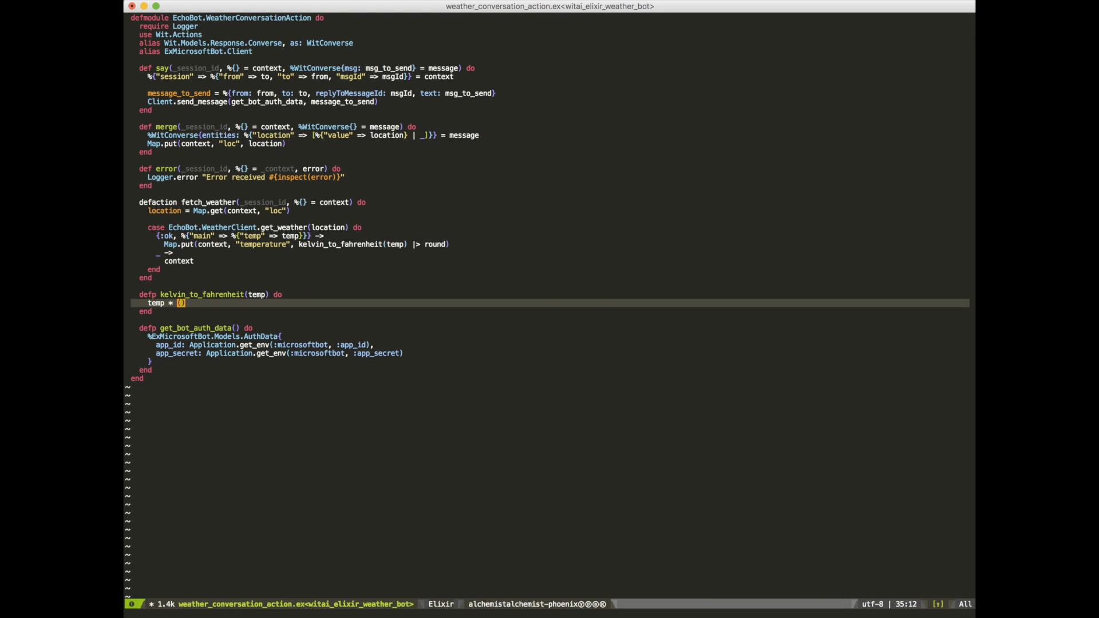
- Add the kelvin_to_fahrenheit helper computing temp * (9.0/5.0) - 459.67
{"action": "type", "text": "(9.0/5.0) - 459."}
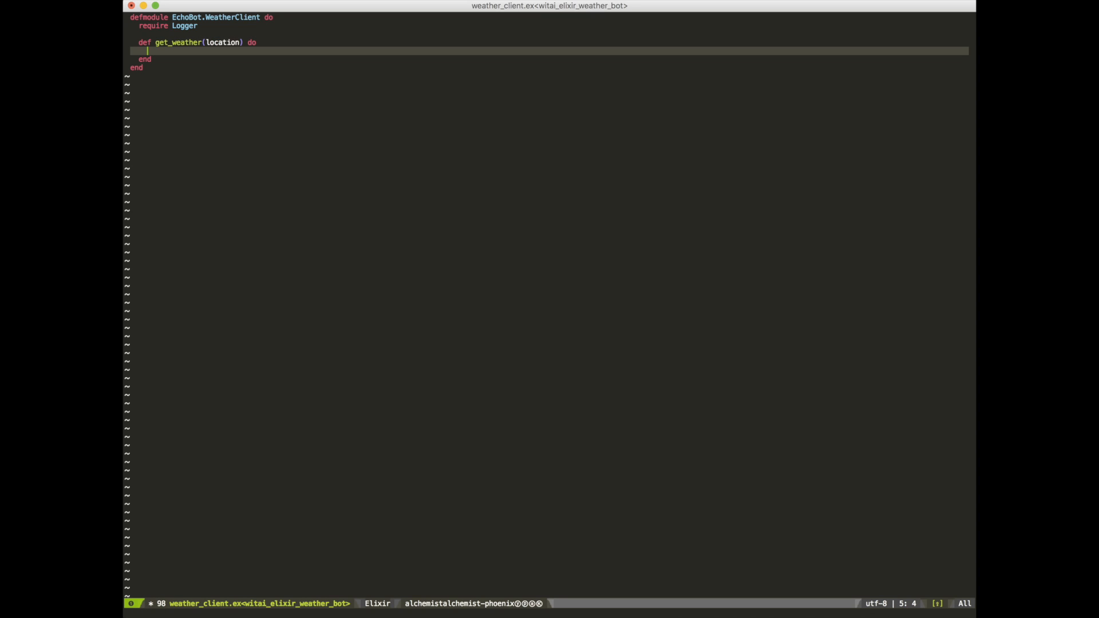
- Write get_weather building the api.openweathermap.org URL from q and appid params and fetching it with HTTPotion.get
{"action": "type", "text": "get_params = %{\"q\" => l}"}
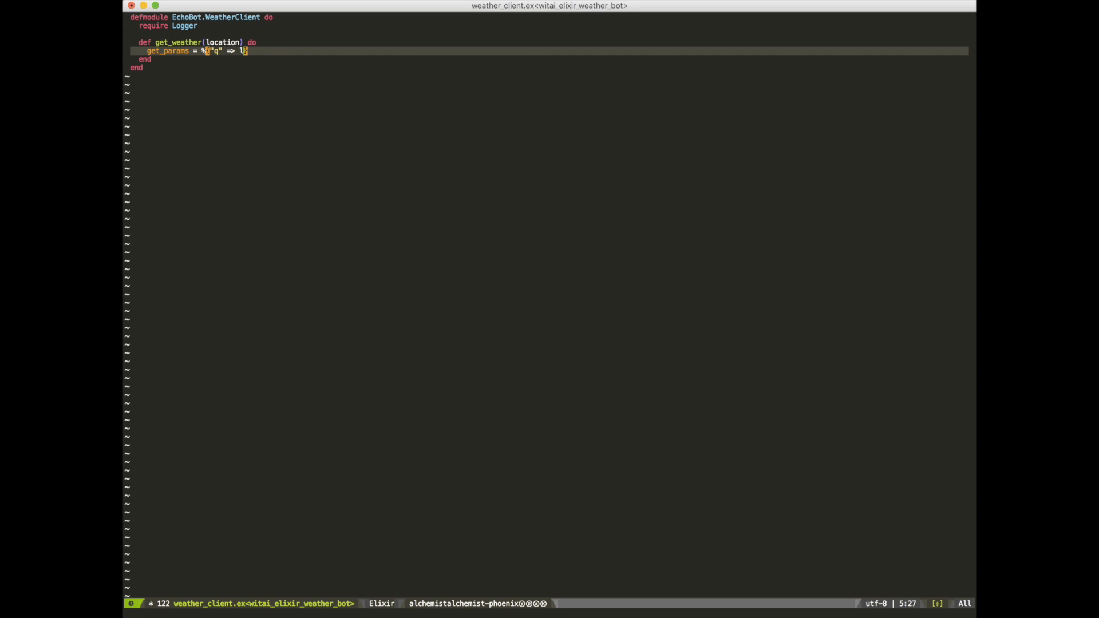
{"action": "type", "text": "location, \"appid\" => get_openweathermap_appid"}
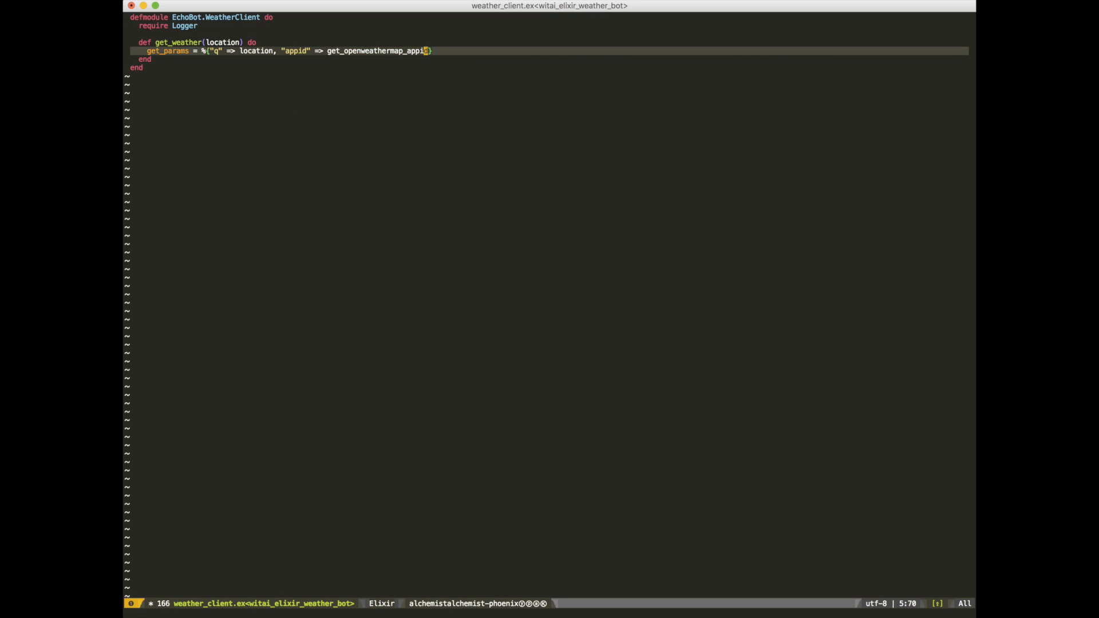
{"action": "type", "text": "url = \"http://api.openweathermap.org/data/2.5/weather?\""}
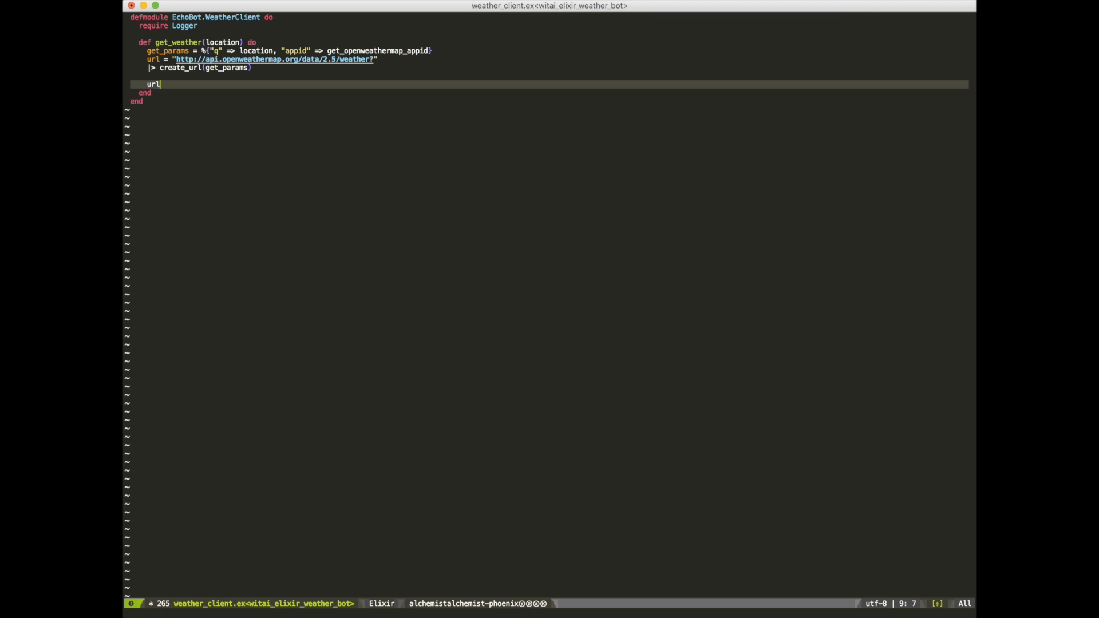
{"action": "type", "text": "|> HTTPotion.get"}
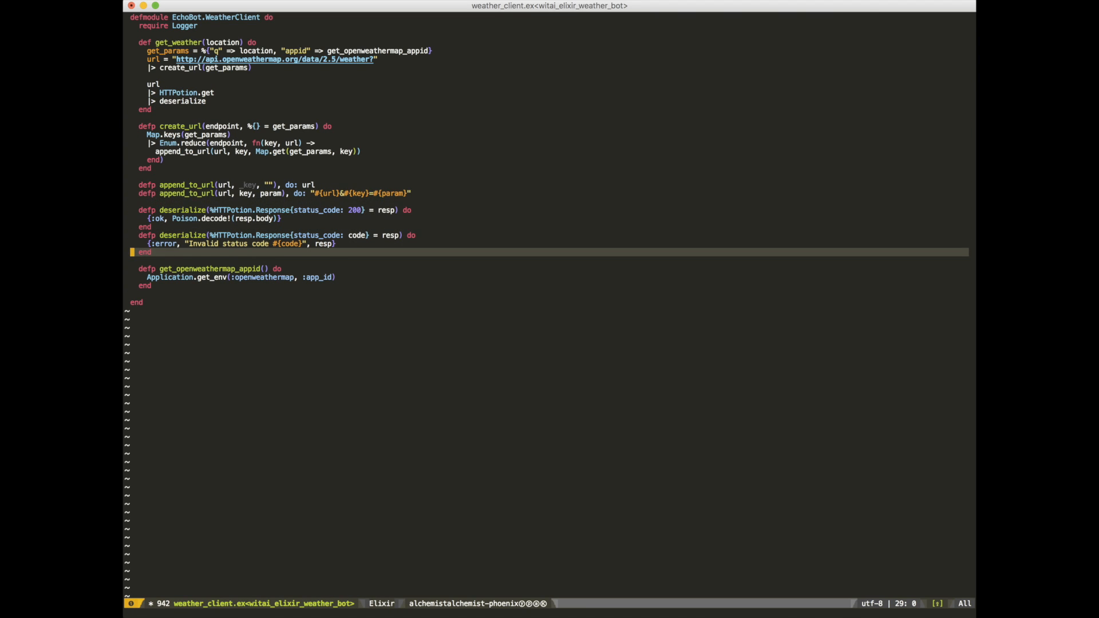
{"action": "scroll", "scroll_direction": "down", "scroll_amount": 3}
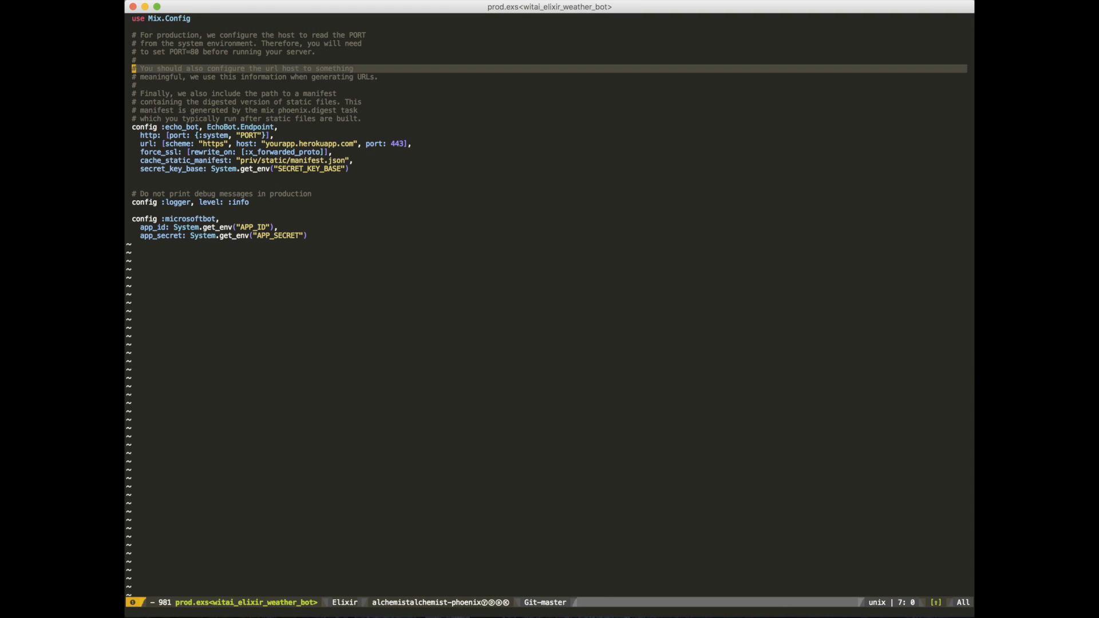
- In prod.exs, configure :koinbot wit_access_token from WIT_ACCESS_TOKEN and :openweathermap app_id from OPEN_WEATHER_MAP_APP_ID
{"action": "type", "text": "config :koin"}
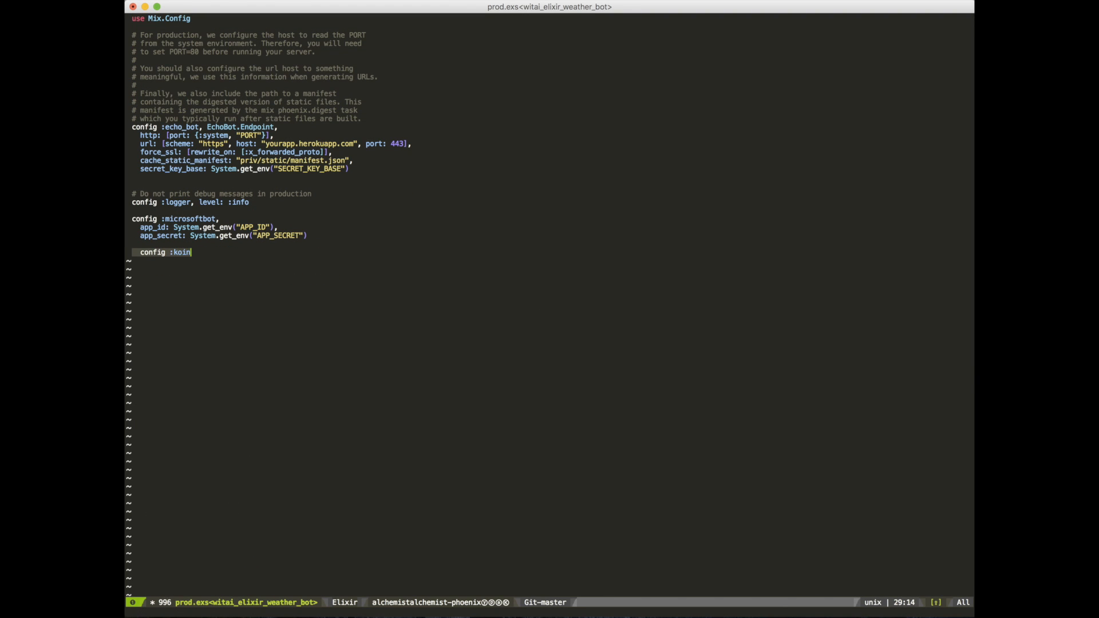
{"action": "type", "text": "bot,"}
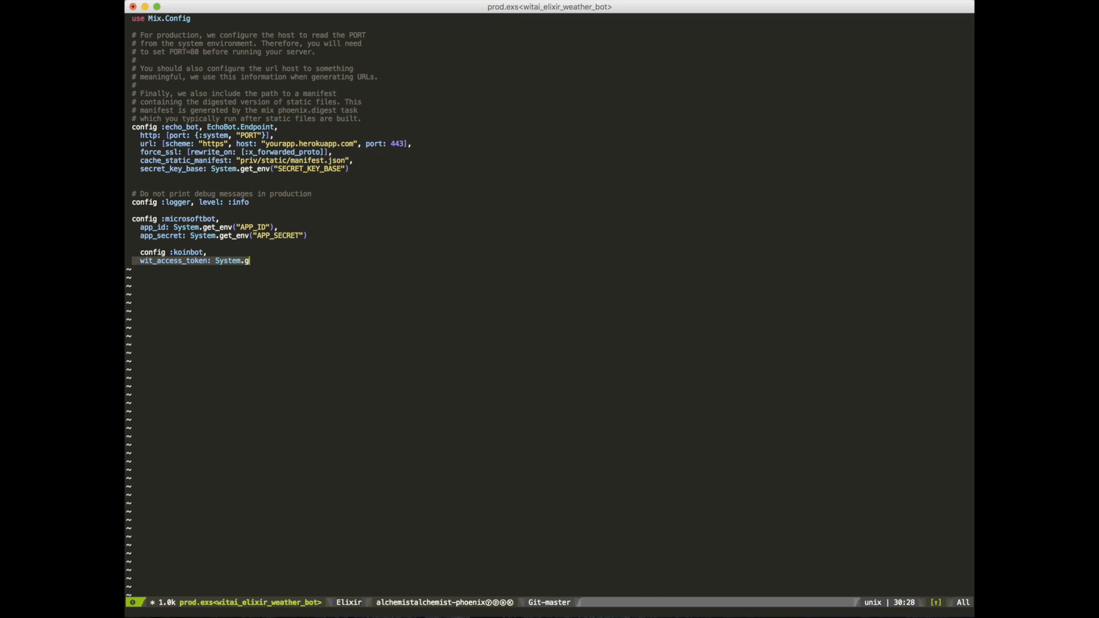
{"action": "type", "text": "et_env(\"WIT_ACCESS_TOKEN\")"}
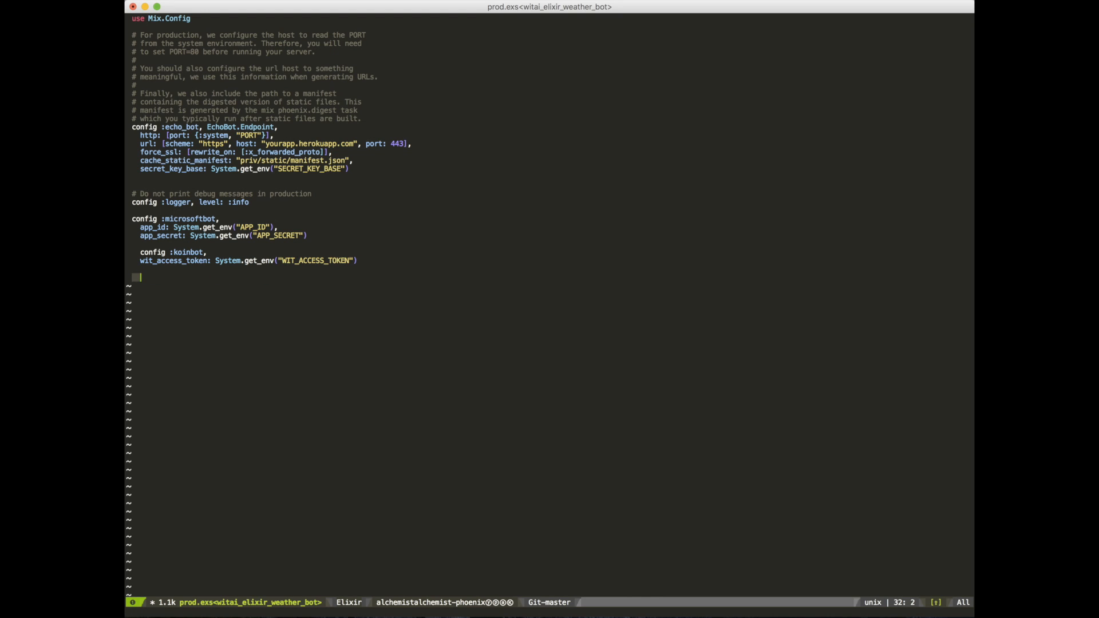
{"action": "type", "text": "config :openweathermap,"}
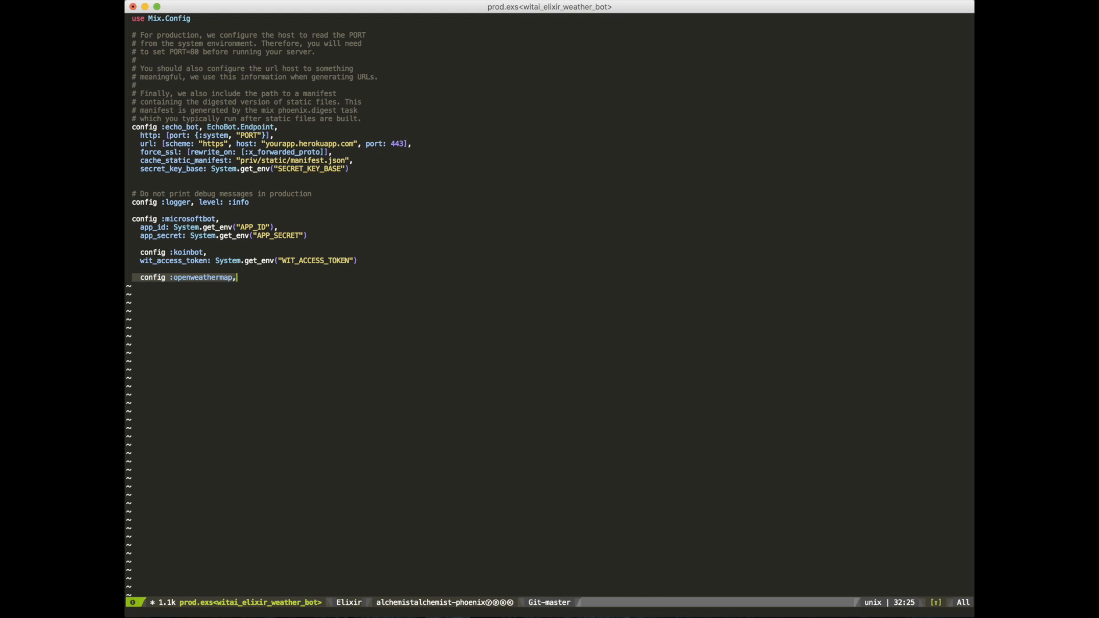
{"action": "type", "text": "app_id: System.get_env(\"\")"}
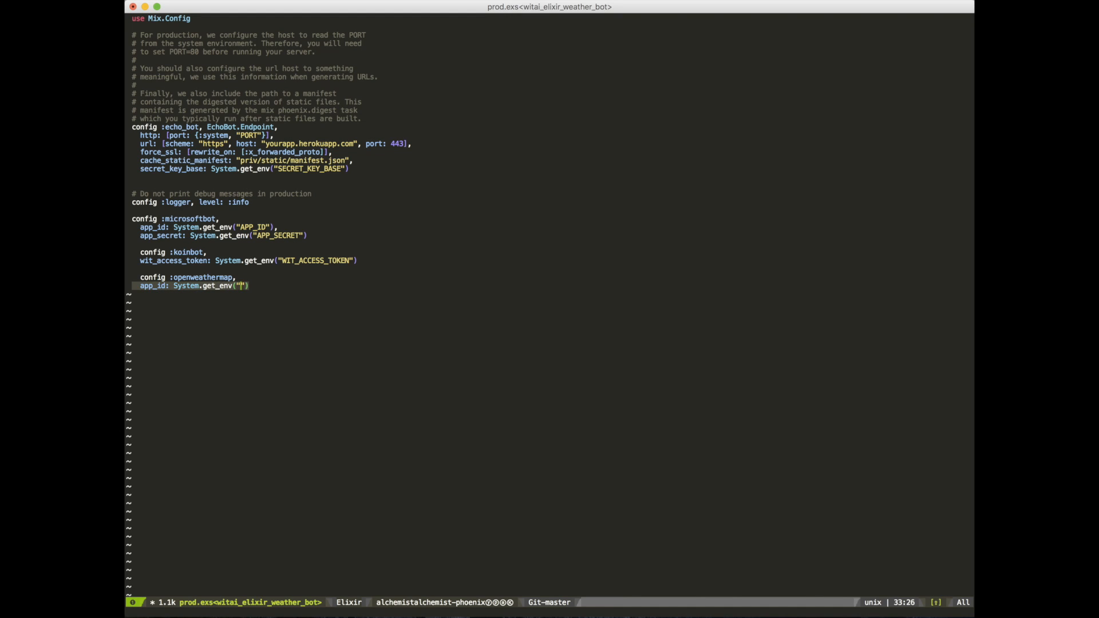
{"action": "type", "text": "OPEN_WEATHER_MAP_APP_ID"}
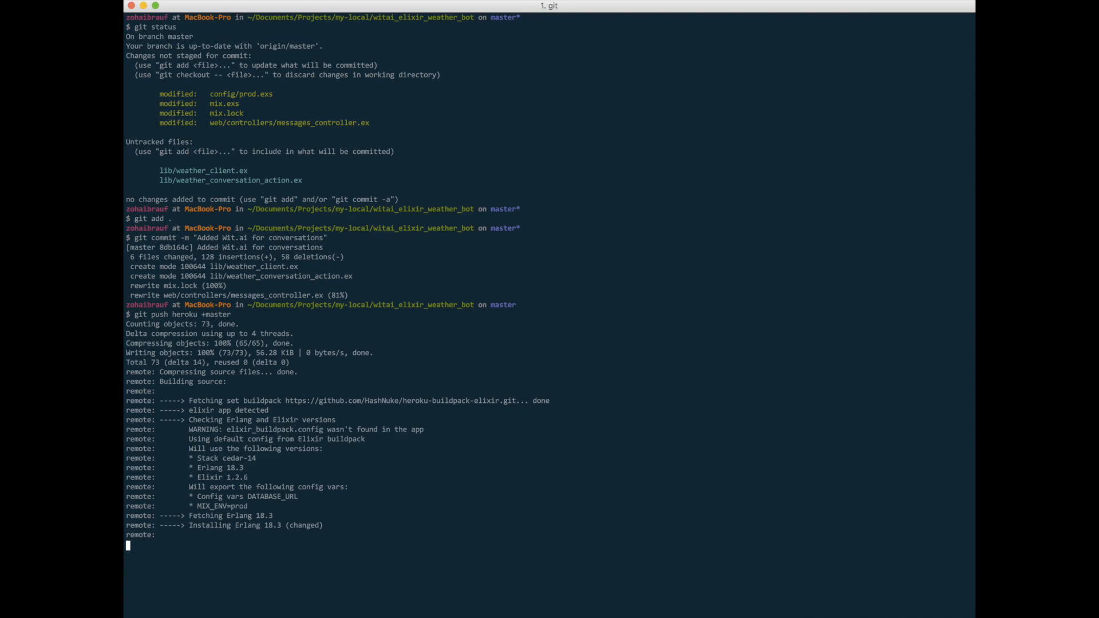
{"action": "scroll", "scroll_direction": "down", "scroll_amount": 3}
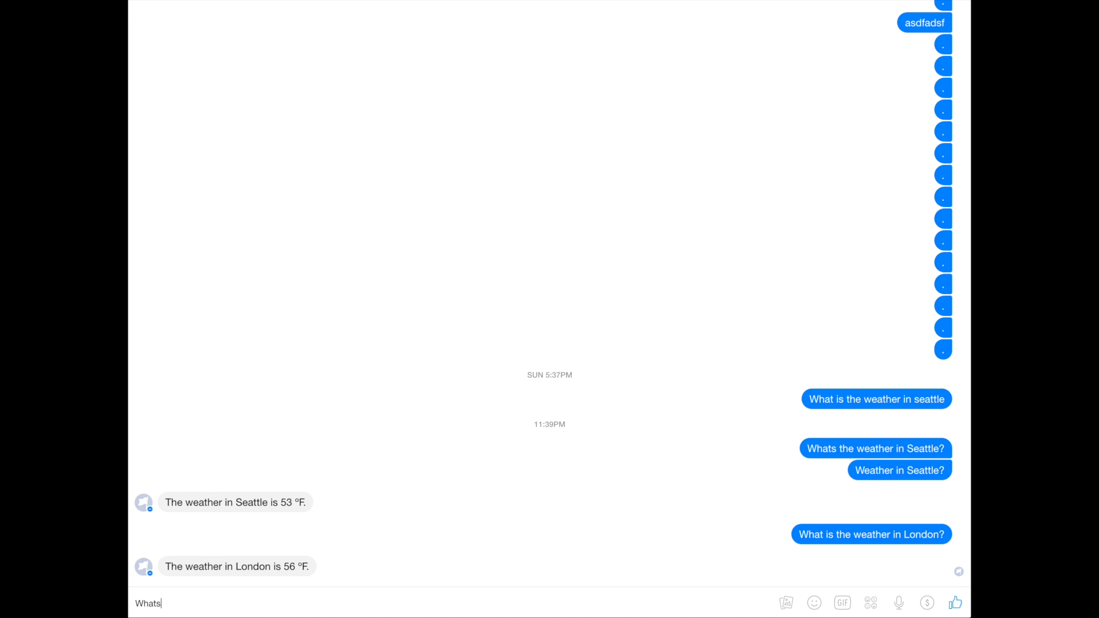
- Ask the bot the weather in Lahore and in Seattle, receiving 99 °F and 53 °F
{"action": "type", "text": "the weather in"}
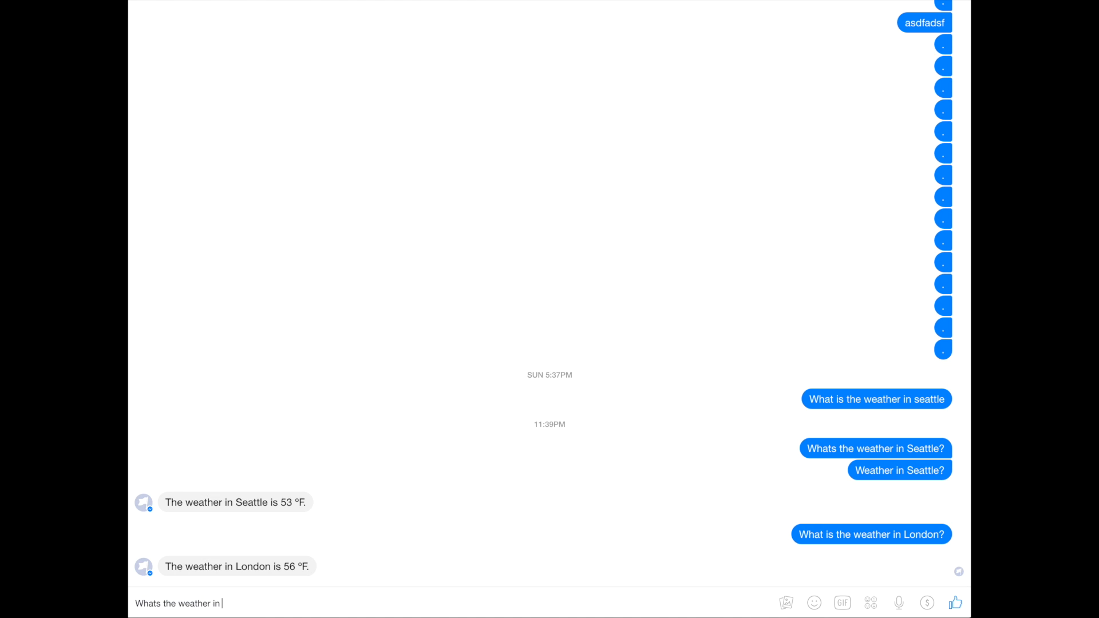
{"action": "type", "text": "Lahore?"}
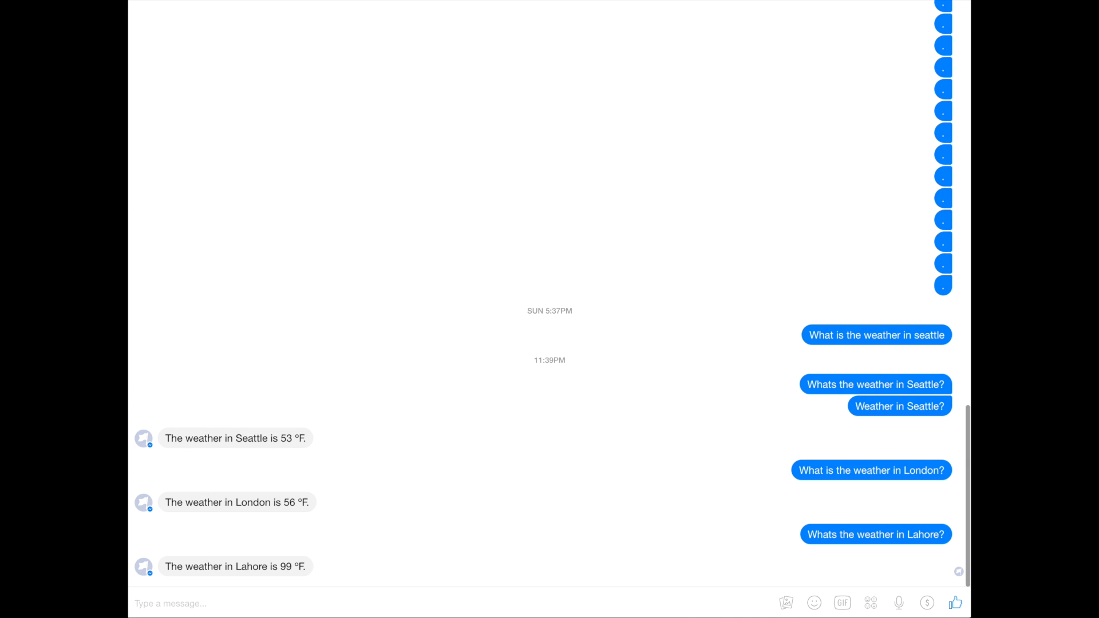
{"action": "type", "text": "Weather in"}
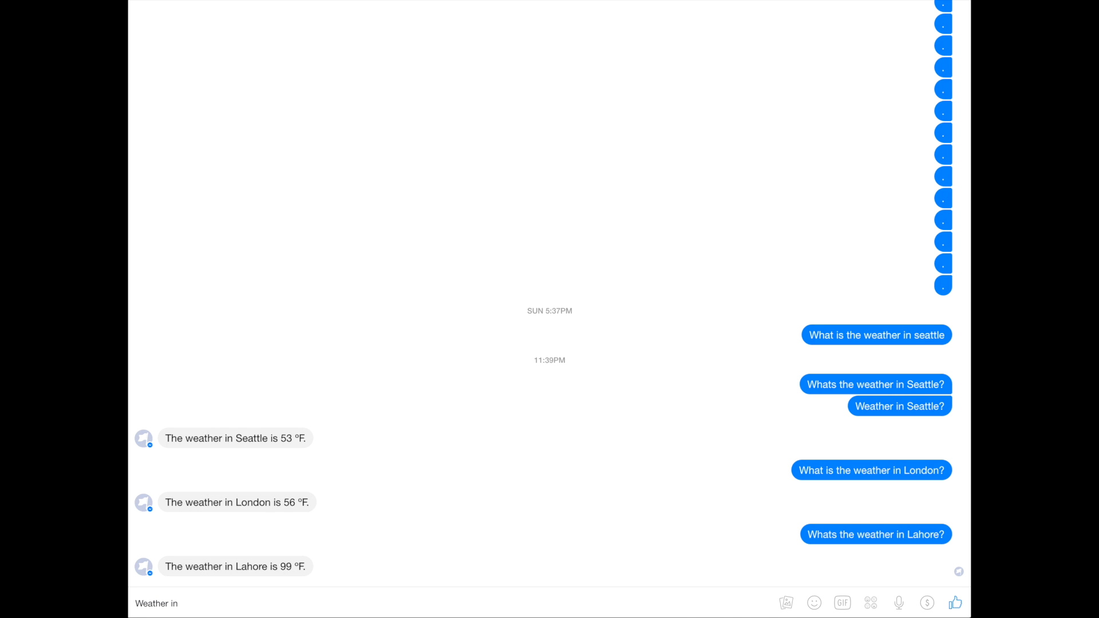
{"action": "type", "text": "Seattle"}
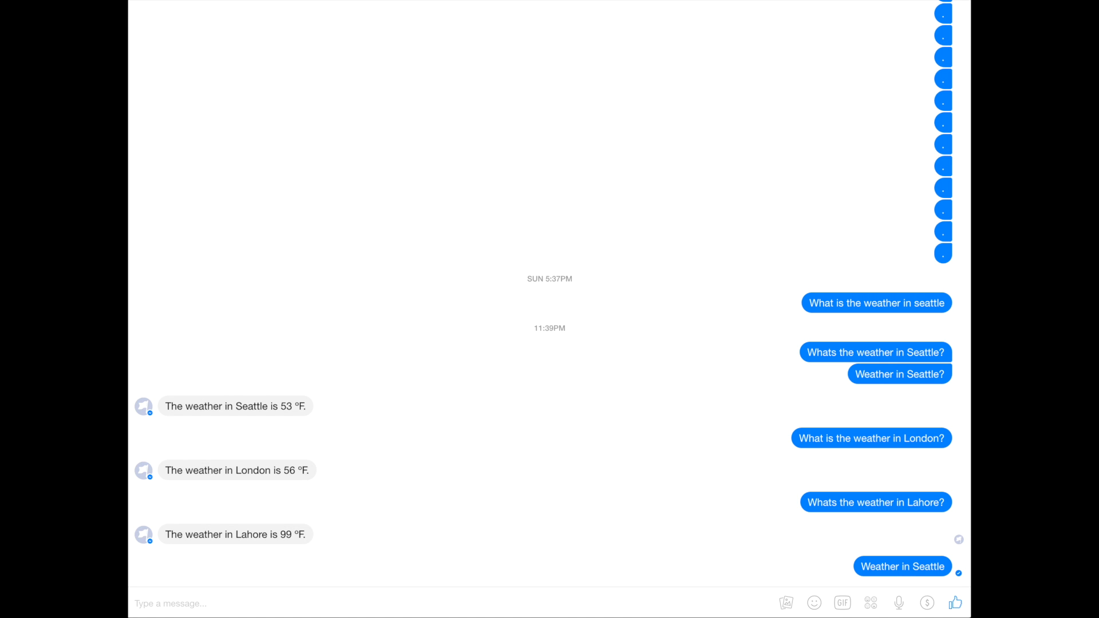
{"action": "scroll", "scroll_direction": "down", "scroll_amount": 3}
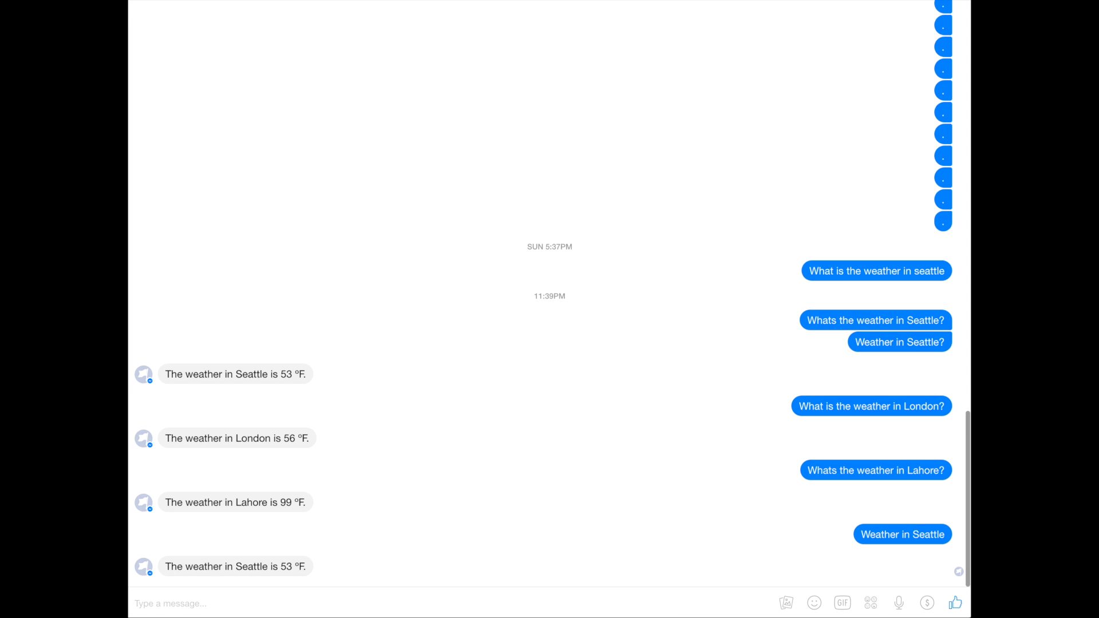